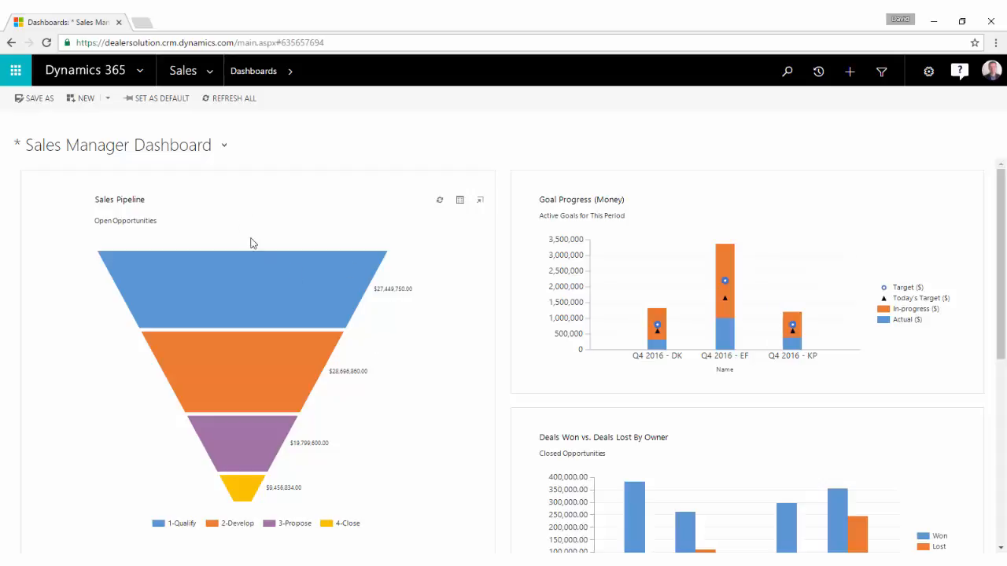
{"action": "mouse_move", "coordinate": [833, 285]}
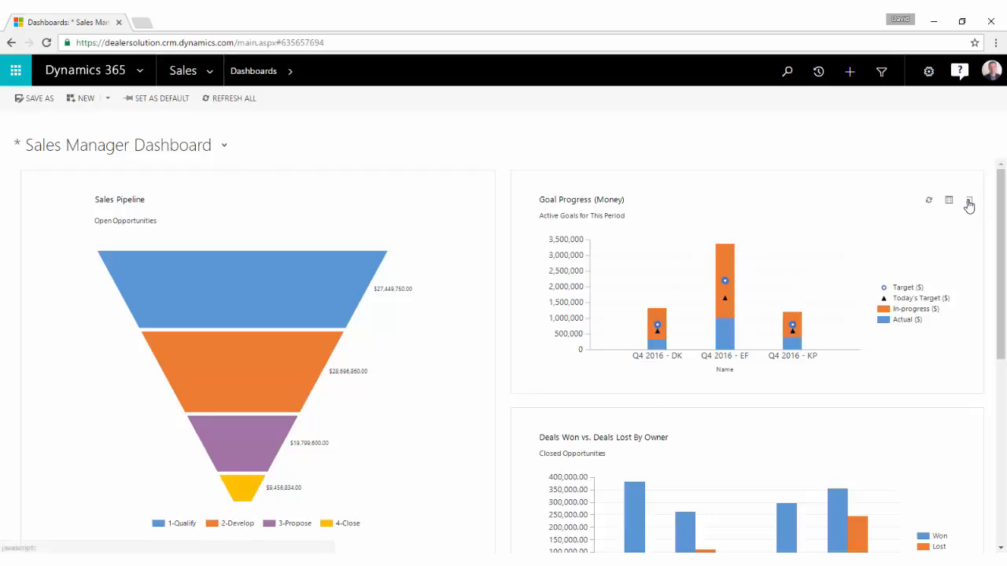
- Enlarge the Goal Progress chart for a closer look, then return to the dashboard
{"action": "left_click", "coordinate": [969, 203]}
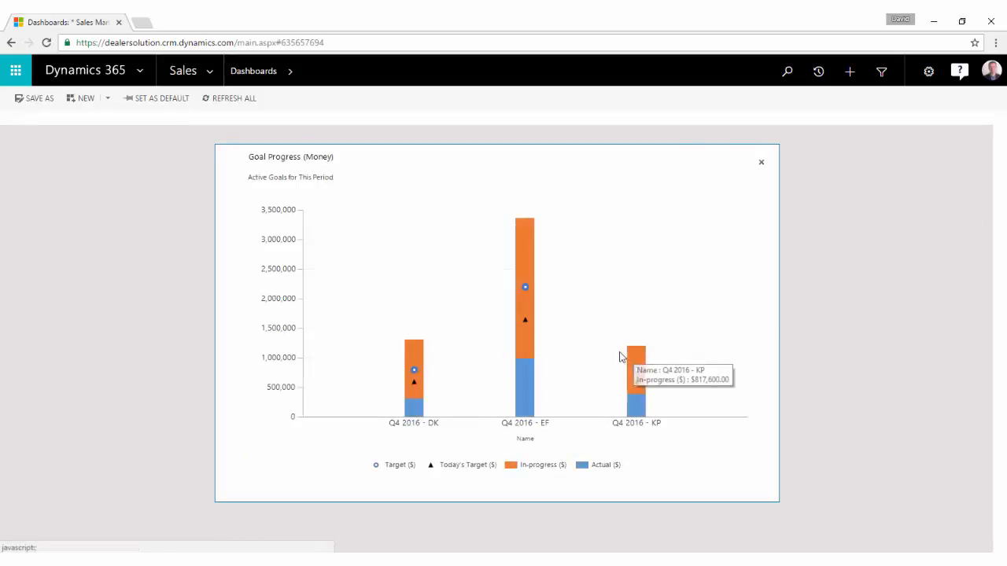
{"action": "mouse_move", "coordinate": [525, 291]}
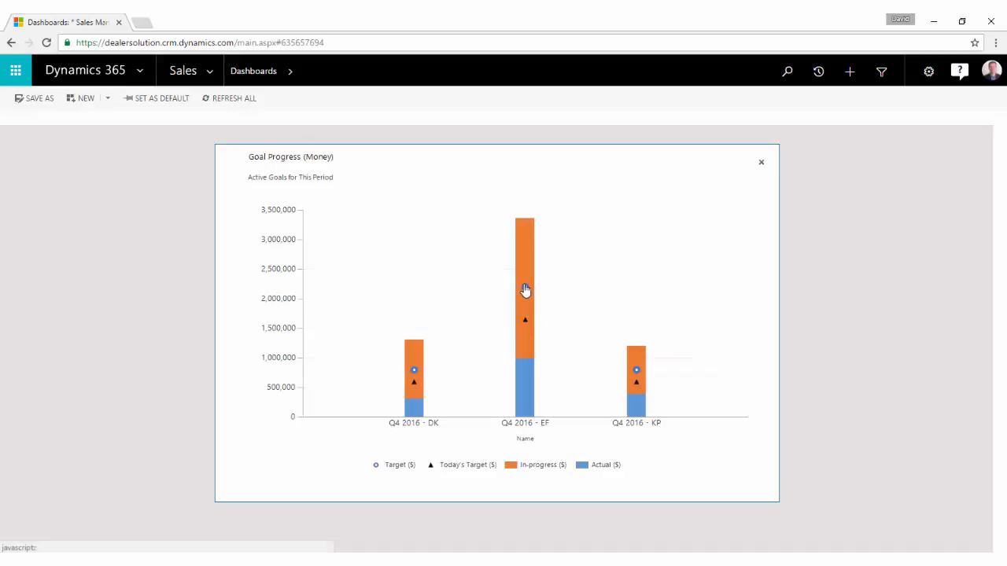
{"action": "mouse_move", "coordinate": [525, 289]}
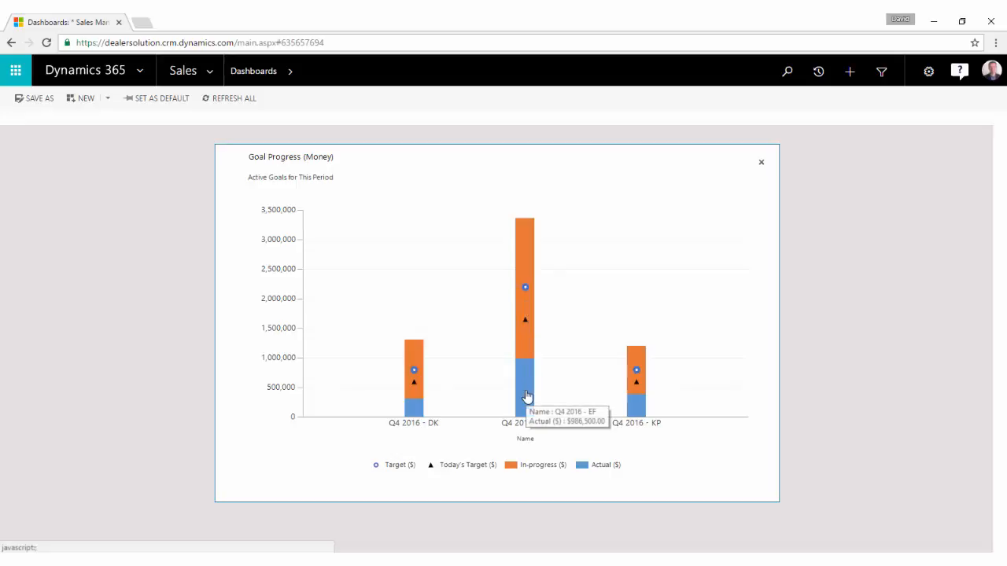
{"action": "left_click", "coordinate": [760, 162]}
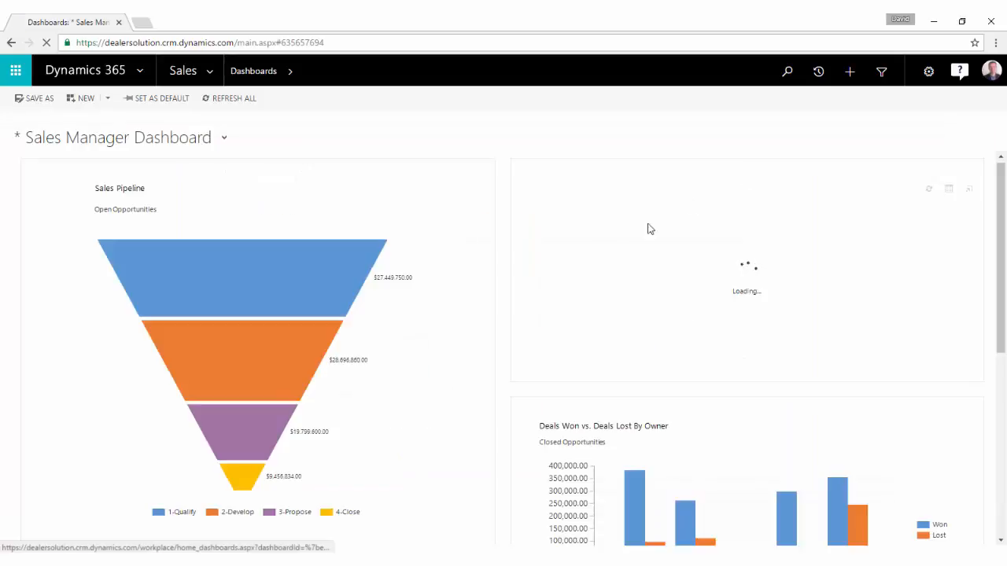
{"action": "scroll", "scroll_direction": "down", "scroll_amount": 3}
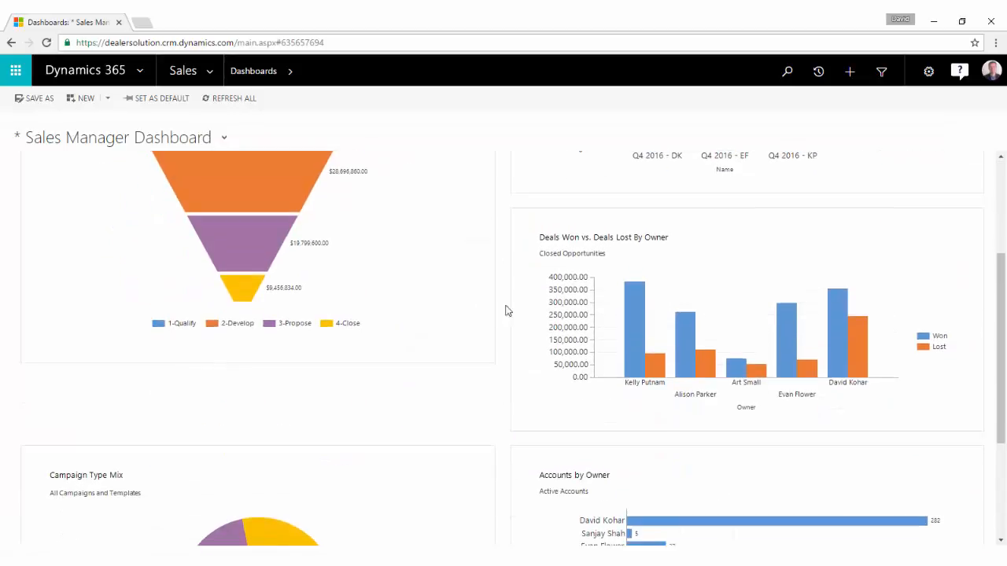
{"action": "mouse_move", "coordinate": [773, 360]}
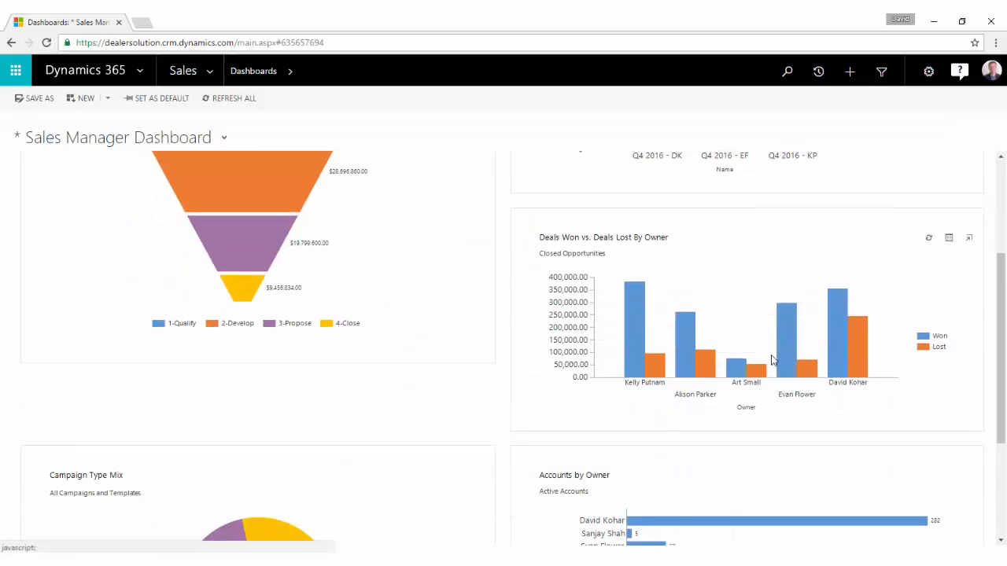
{"action": "scroll", "scroll_direction": "down", "scroll_amount": 3}
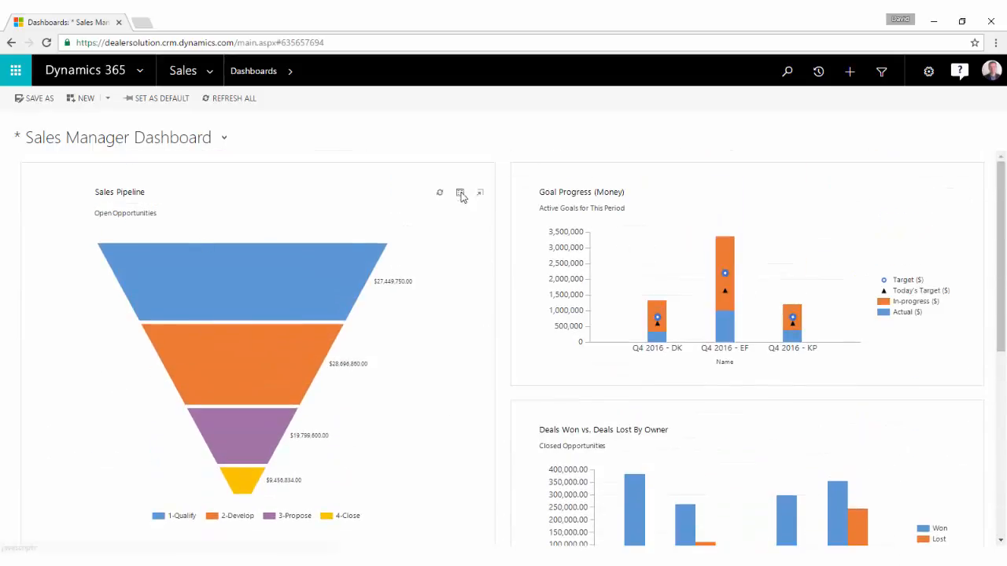
- View the records behind the Sales Pipeline chart and drill into one funnel stage
{"action": "left_click", "coordinate": [460, 192]}
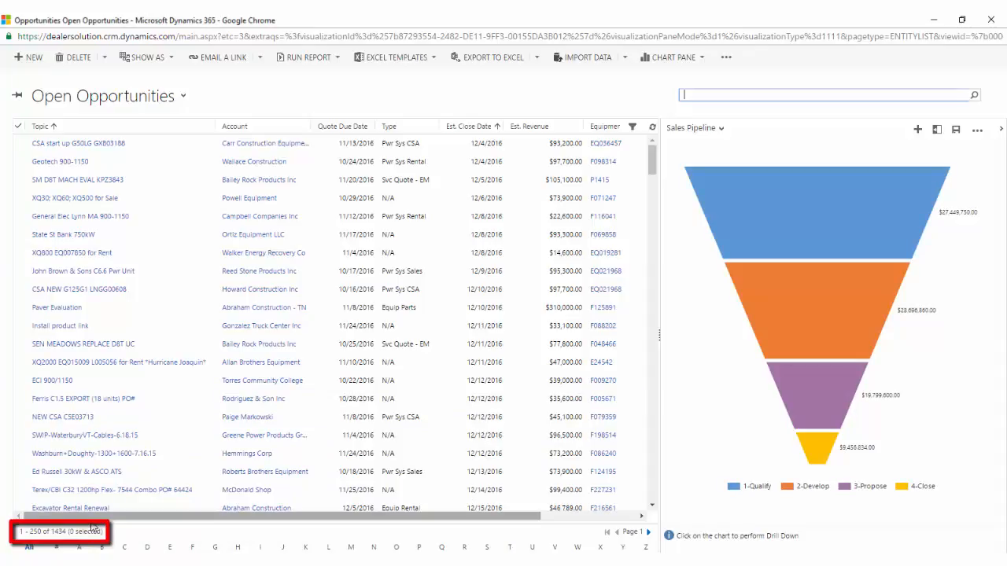
{"action": "mouse_move", "coordinate": [695, 457]}
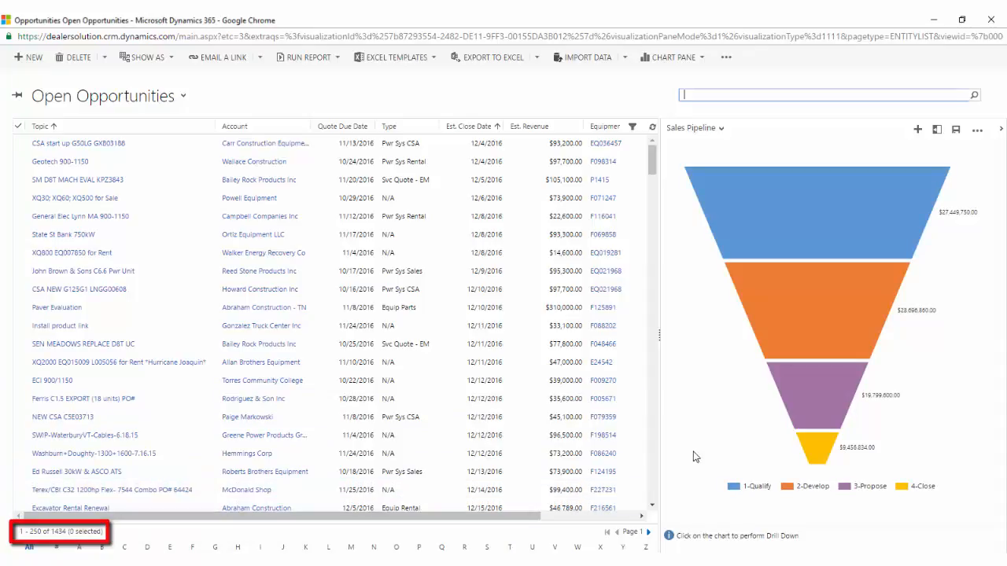
{"action": "left_click", "coordinate": [815, 441]}
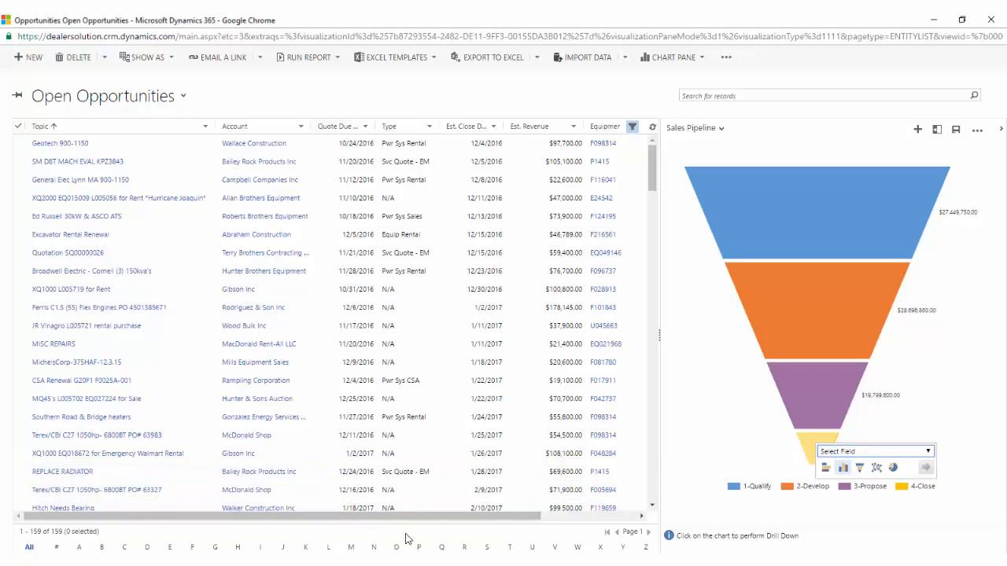
{"action": "left_click", "coordinate": [70, 234]}
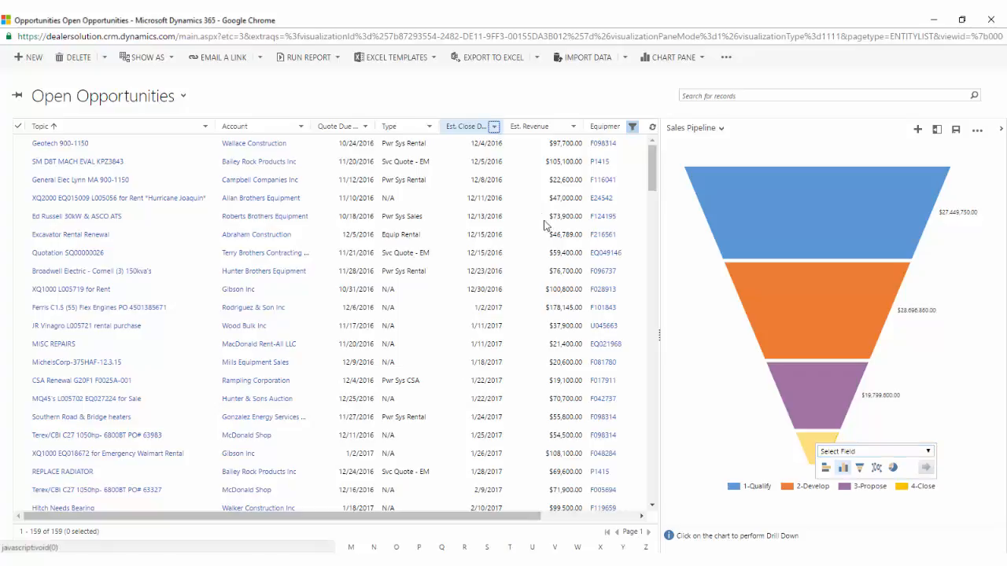
- Filter Est. Close Date to This Month, then reset to all 1,434 open opportunities
{"action": "left_click", "coordinate": [494, 126]}
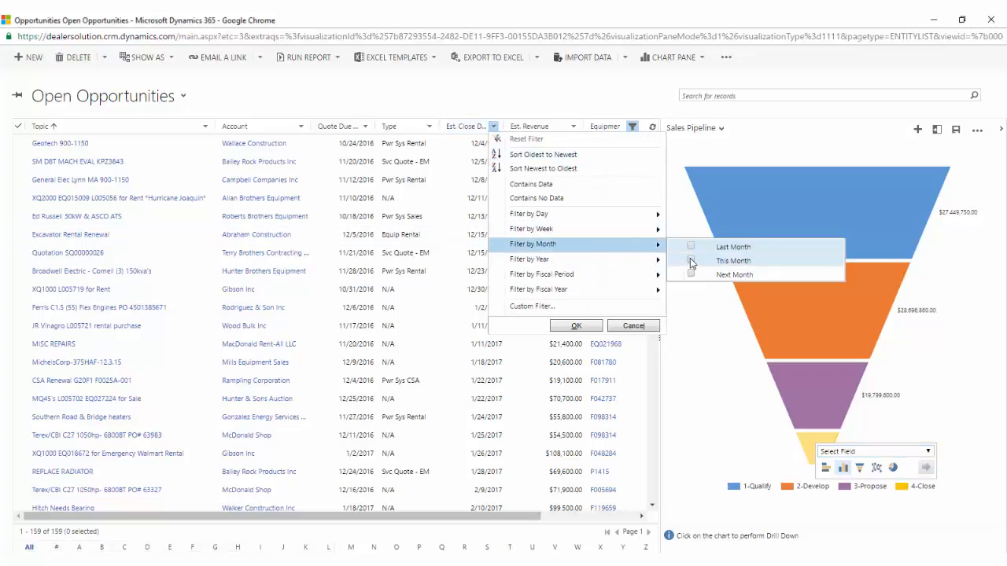
{"action": "left_click", "coordinate": [691, 260]}
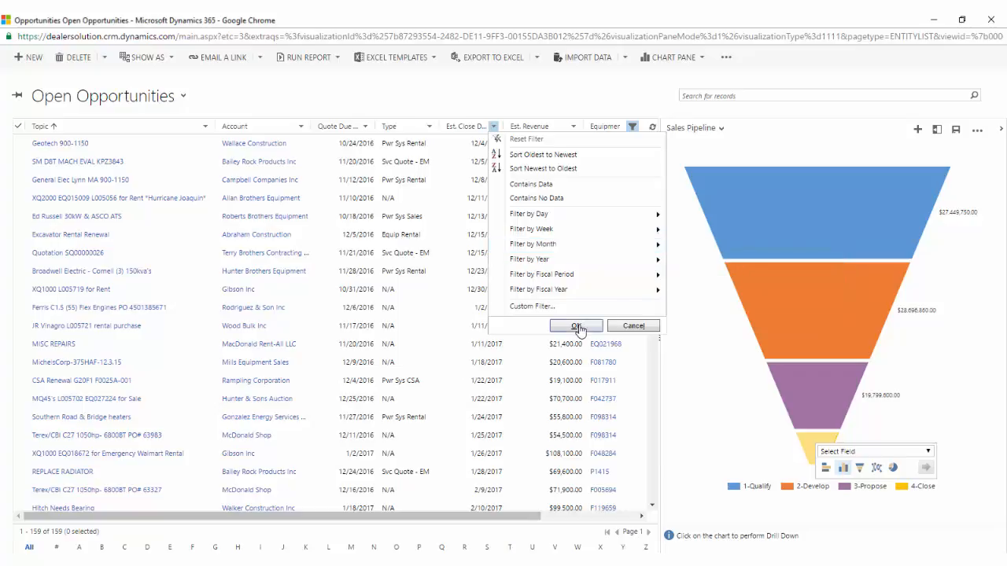
{"action": "left_click", "coordinate": [576, 326]}
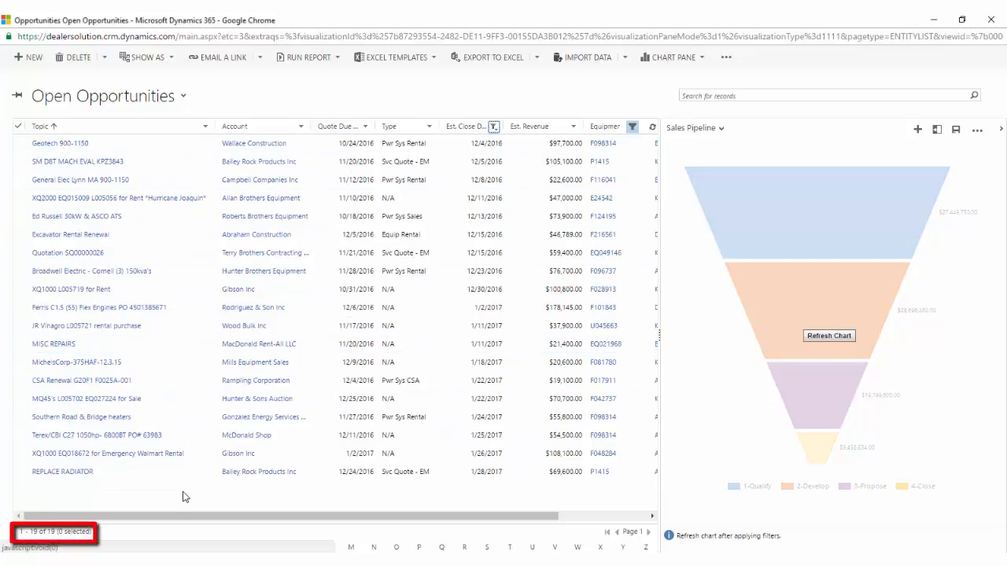
{"action": "left_click", "coordinate": [62, 471]}
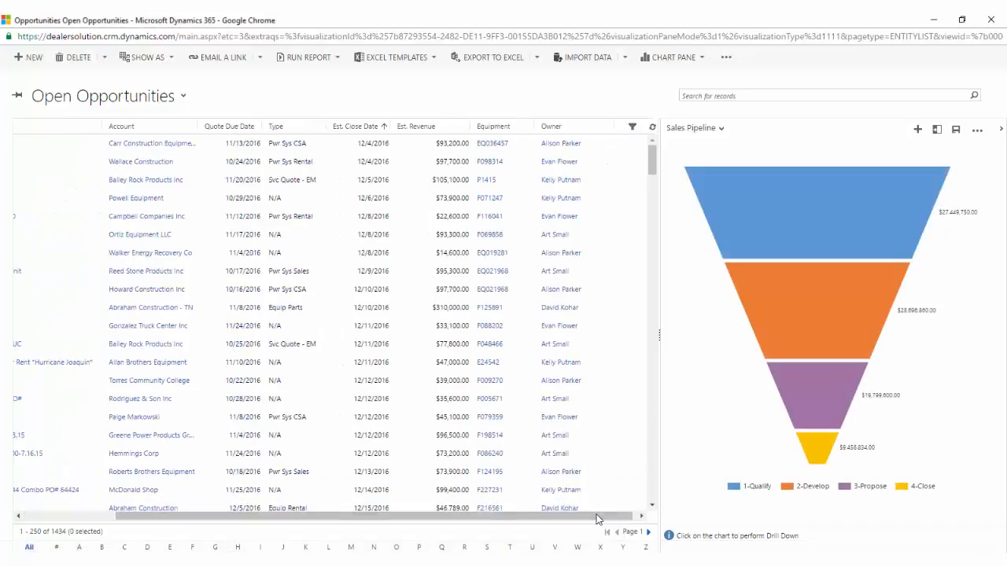
{"action": "left_click", "coordinate": [633, 126]}
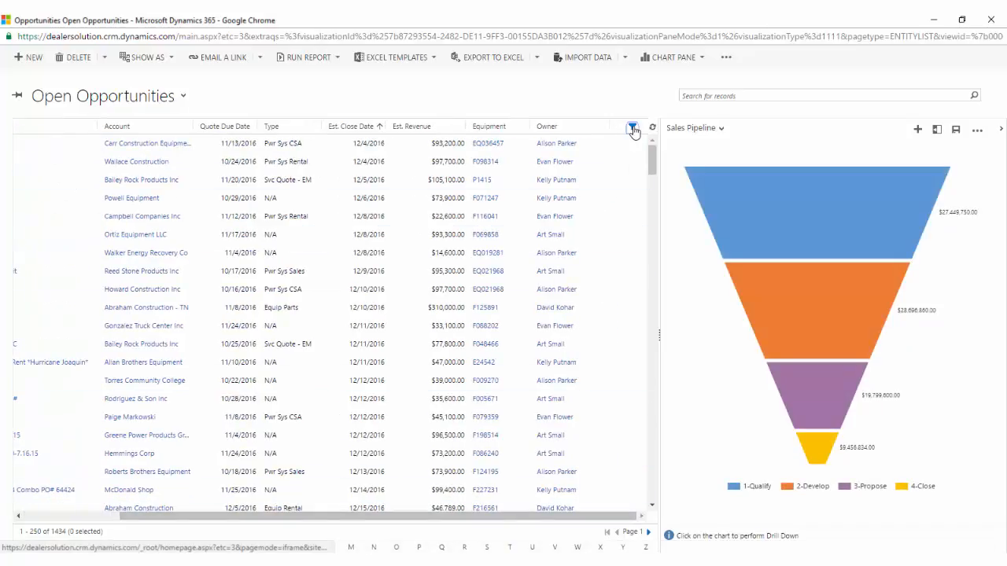
{"action": "left_click", "coordinate": [634, 127]}
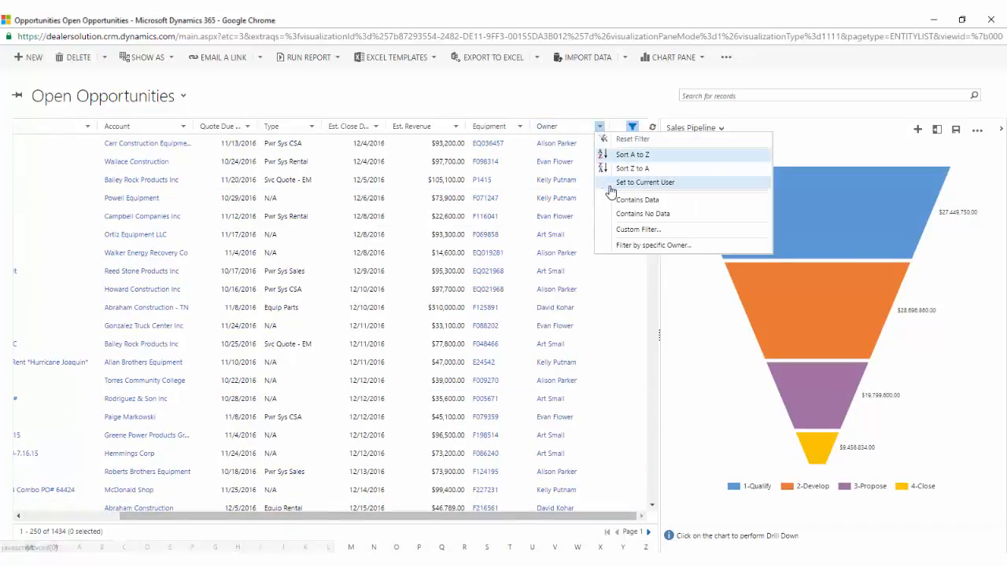
{"action": "left_click", "coordinate": [645, 182]}
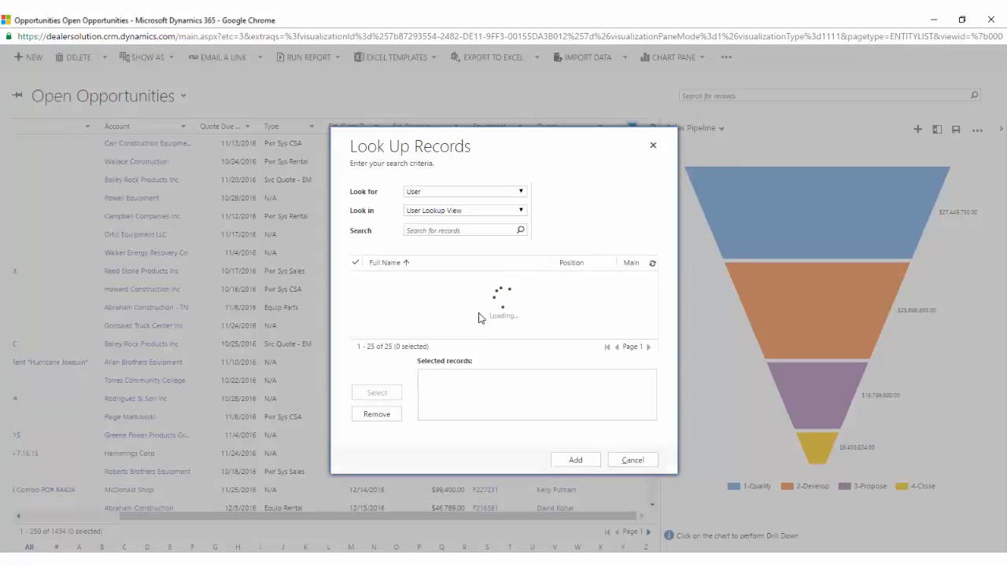
{"action": "left_click", "coordinate": [389, 279]}
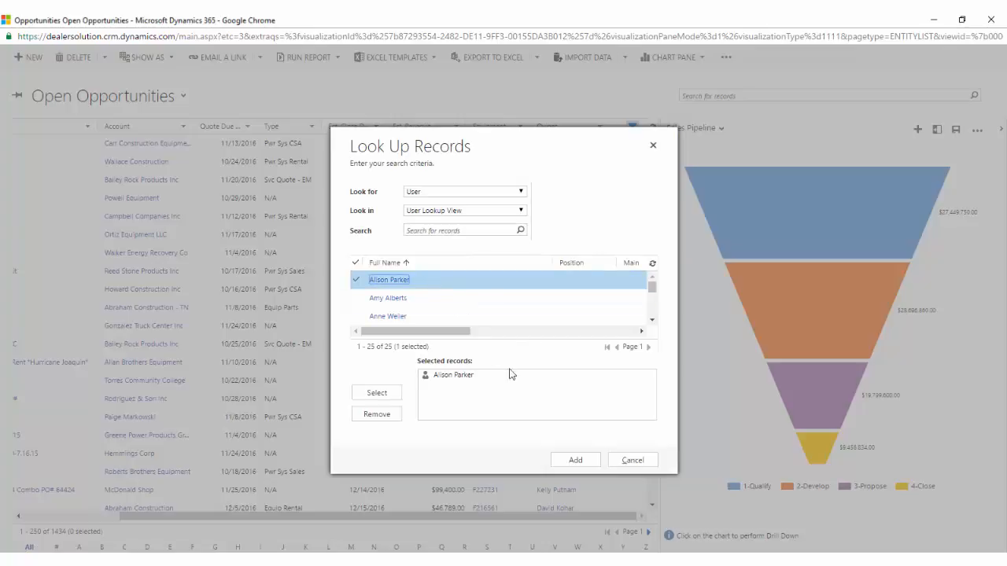
{"action": "left_click", "coordinate": [575, 460]}
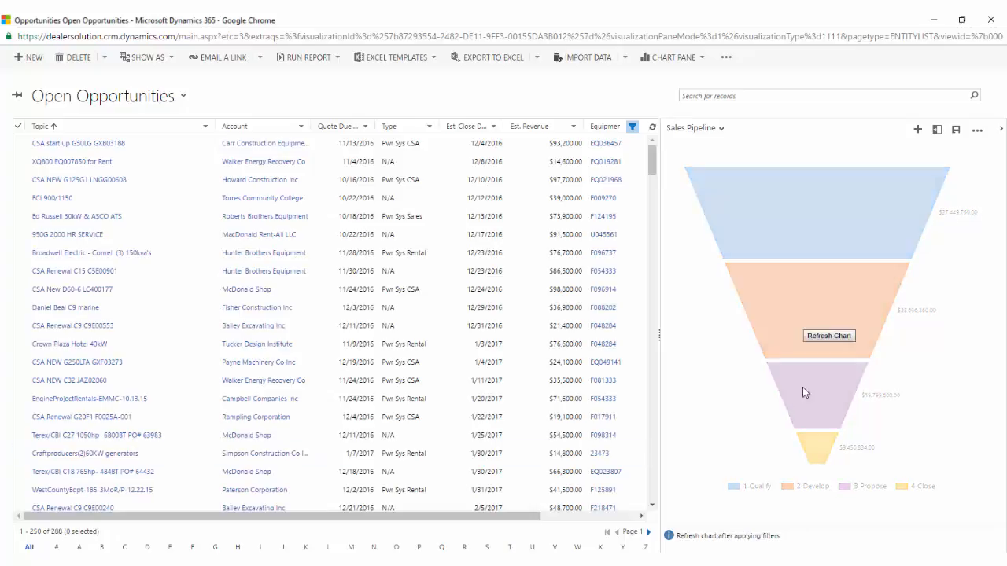
{"action": "left_click", "coordinate": [828, 336]}
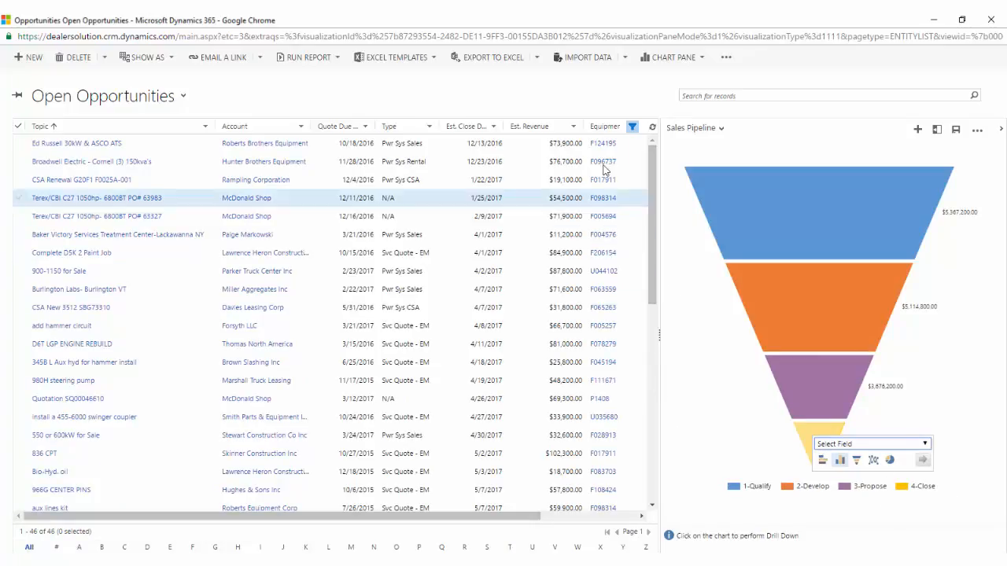
{"action": "left_click", "coordinate": [493, 126]}
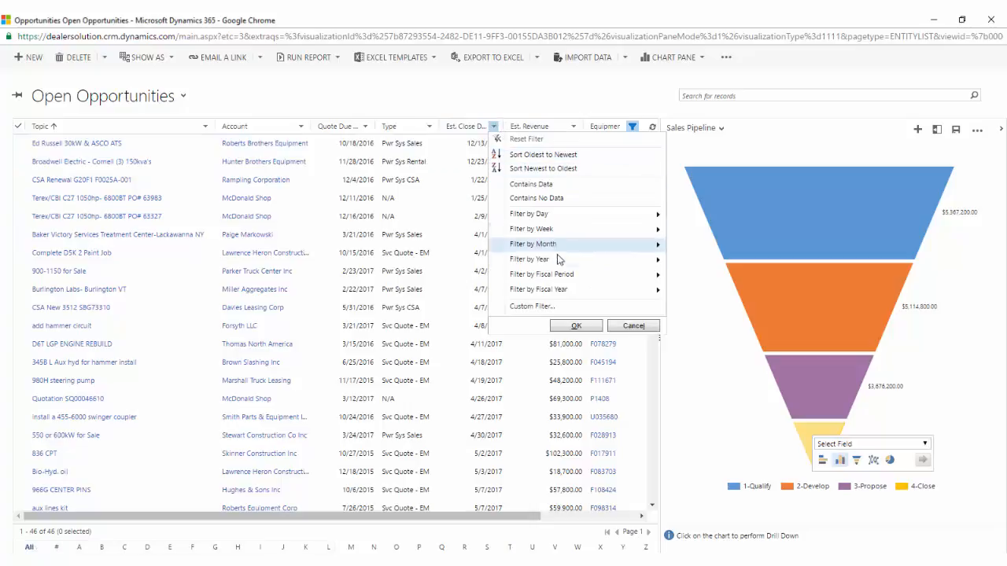
{"action": "mouse_move", "coordinate": [533, 244]}
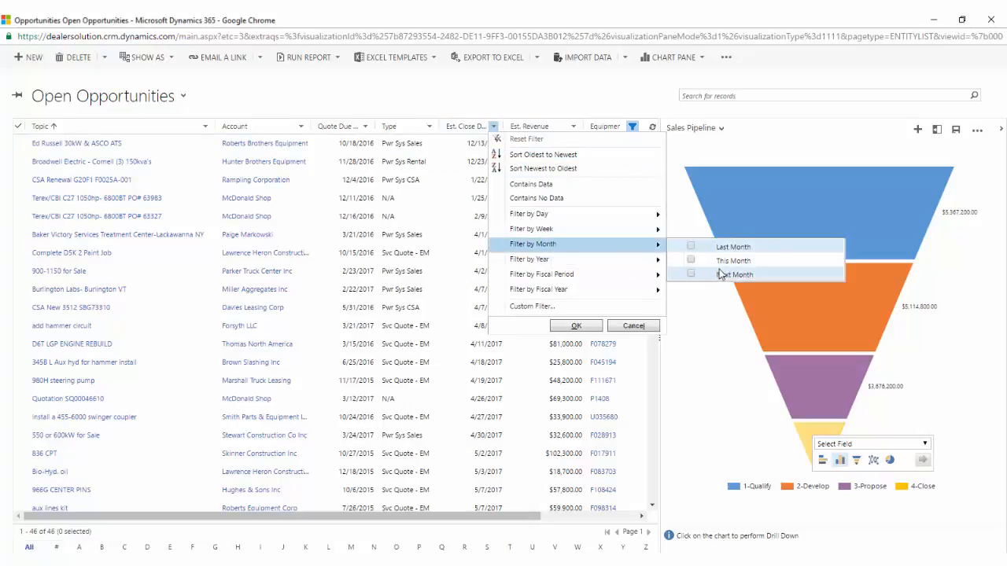
{"action": "left_click", "coordinate": [690, 261]}
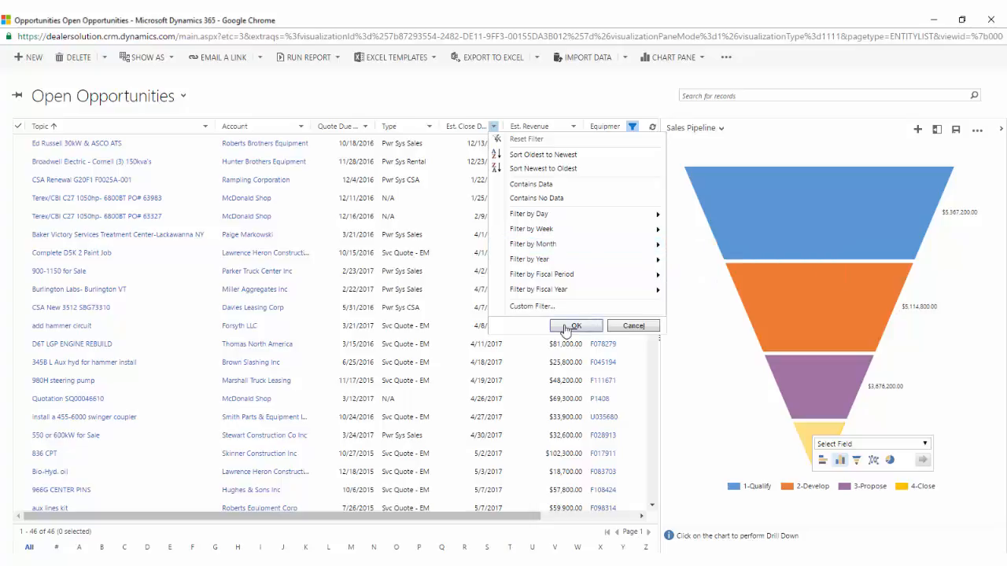
{"action": "left_click", "coordinate": [575, 326]}
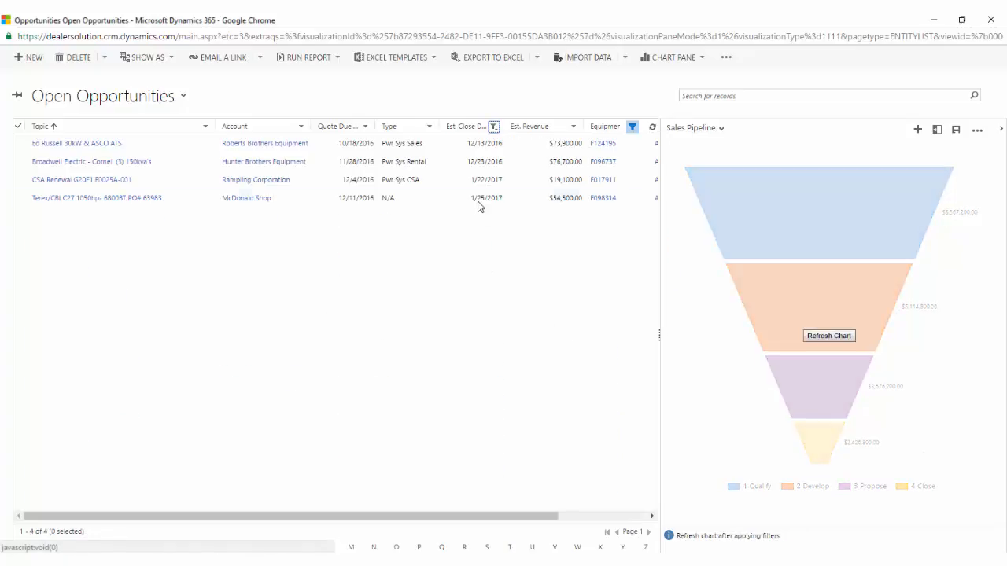
{"action": "mouse_move", "coordinate": [512, 273]}
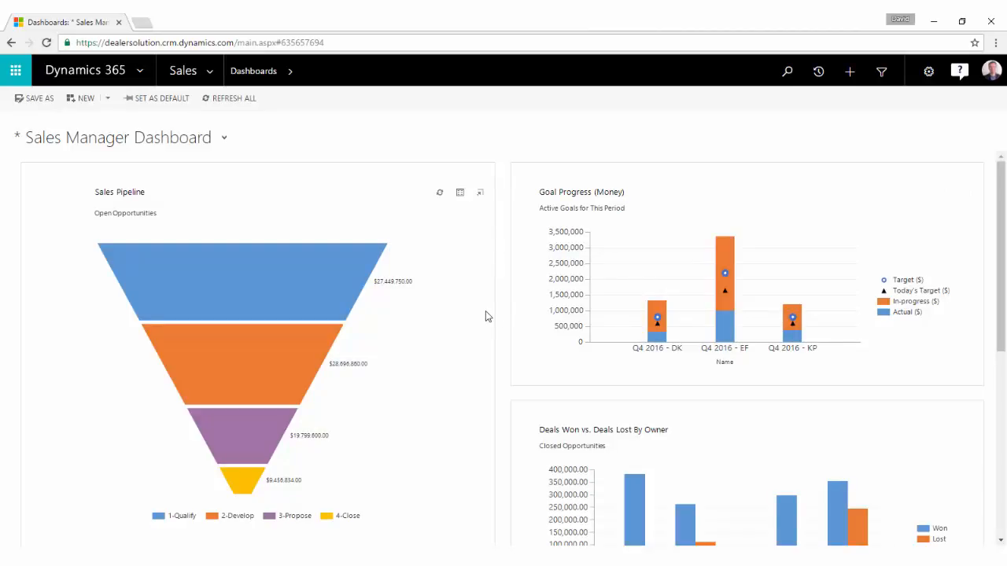
- Go to Sales Accounts and open Abraham Construction from Active Accounts
{"action": "left_click", "coordinate": [182, 70]}
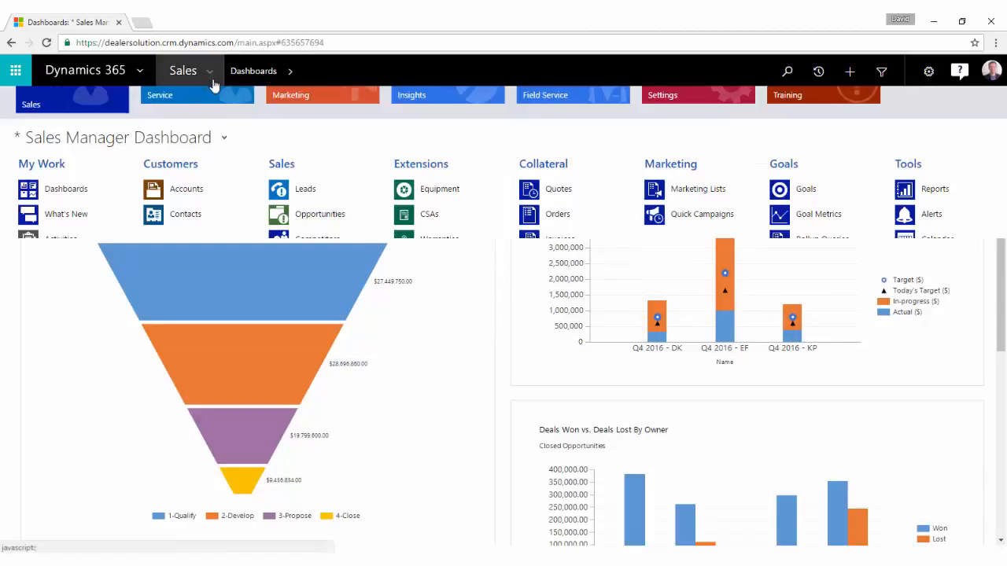
{"action": "left_click", "coordinate": [186, 188]}
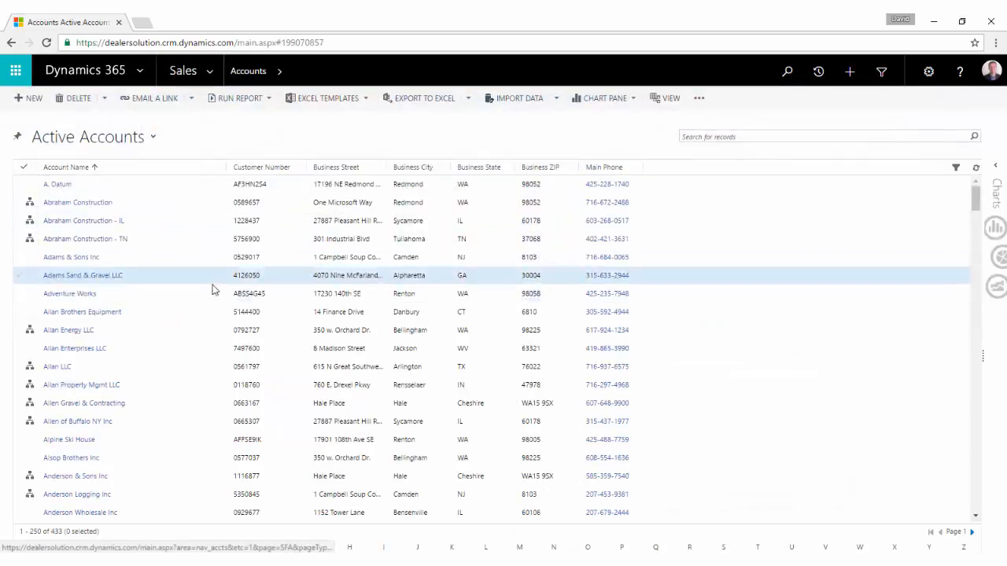
{"action": "left_click", "coordinate": [77, 202]}
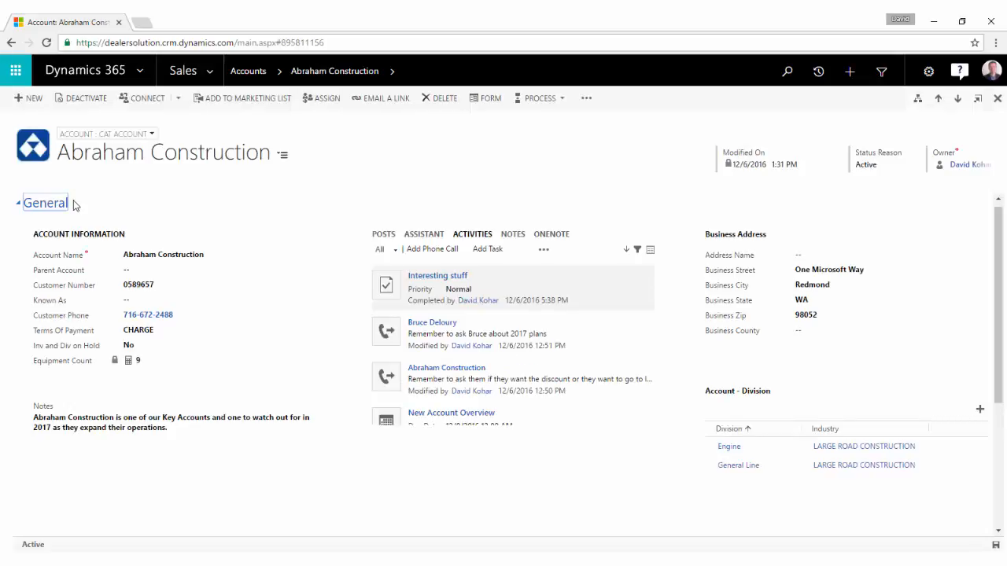
- Switch to the assistant view and show Abraham Construction's activity list
{"action": "left_click", "coordinate": [222, 255]}
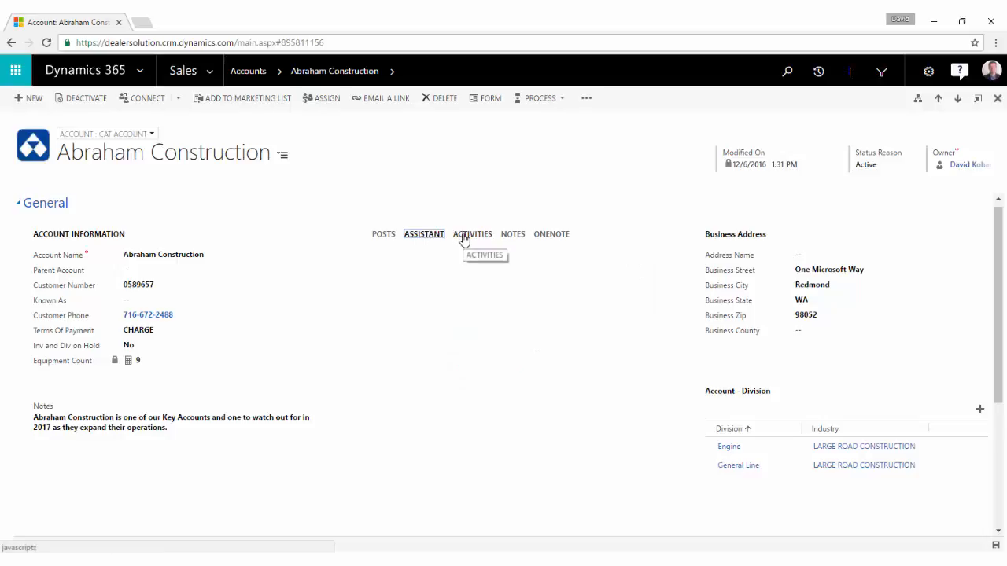
{"action": "left_click", "coordinate": [472, 233]}
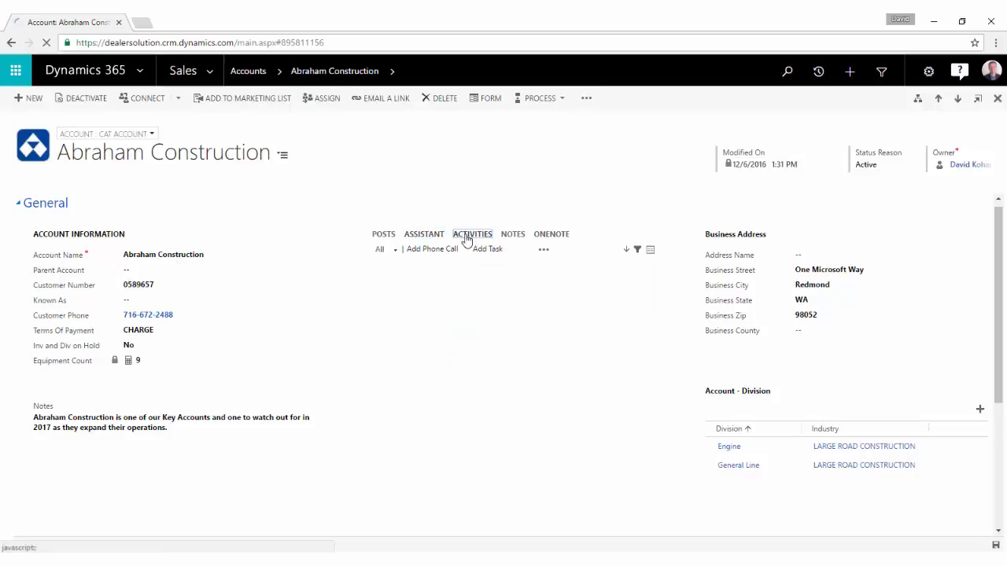
{"action": "left_click", "coordinate": [472, 233]}
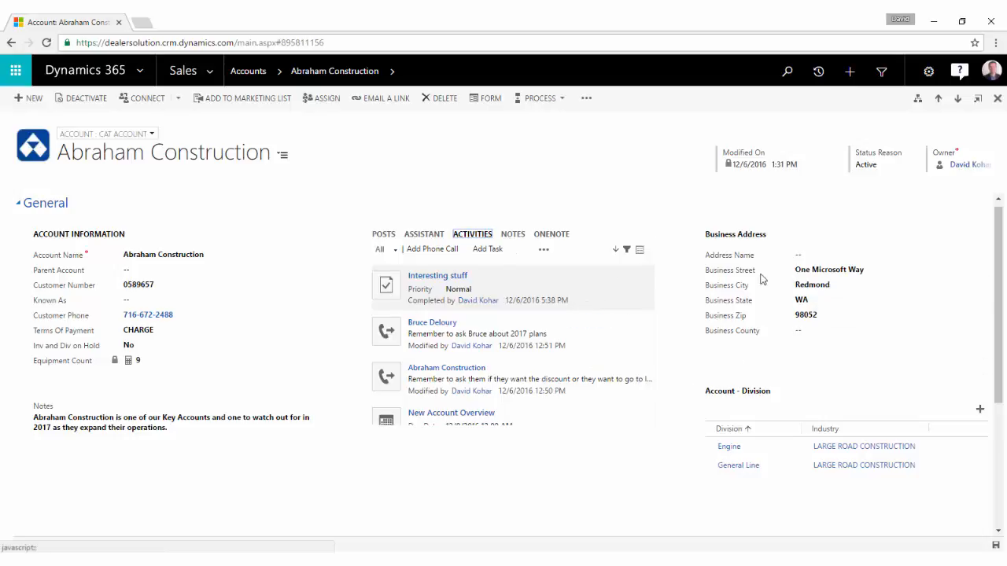
{"action": "mouse_move", "coordinate": [706, 439]}
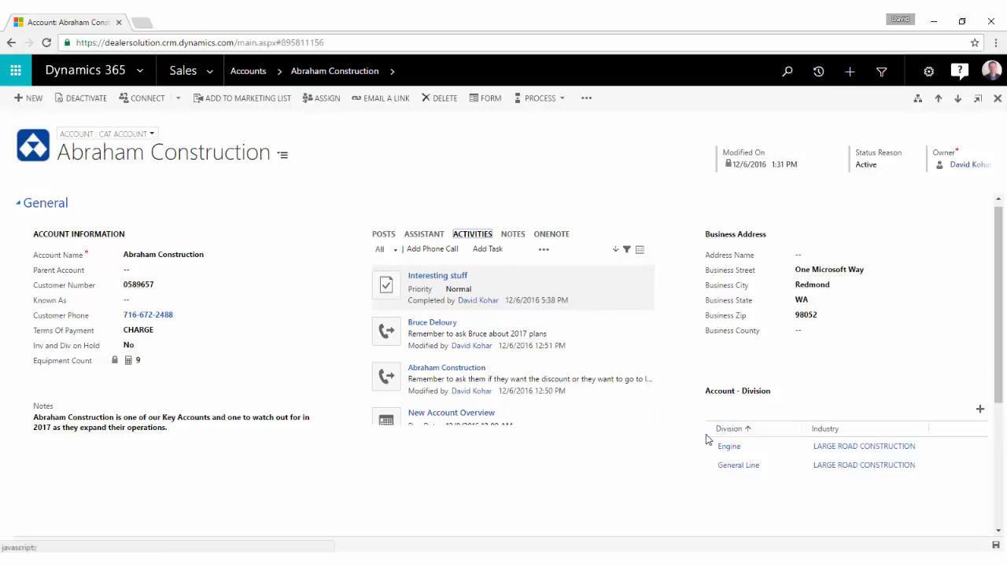
- Expand Contacts and the Equipment, Opportunities and Projects, and Service Calls sections
{"action": "scroll", "scroll_direction": "down", "scroll_amount": 3}
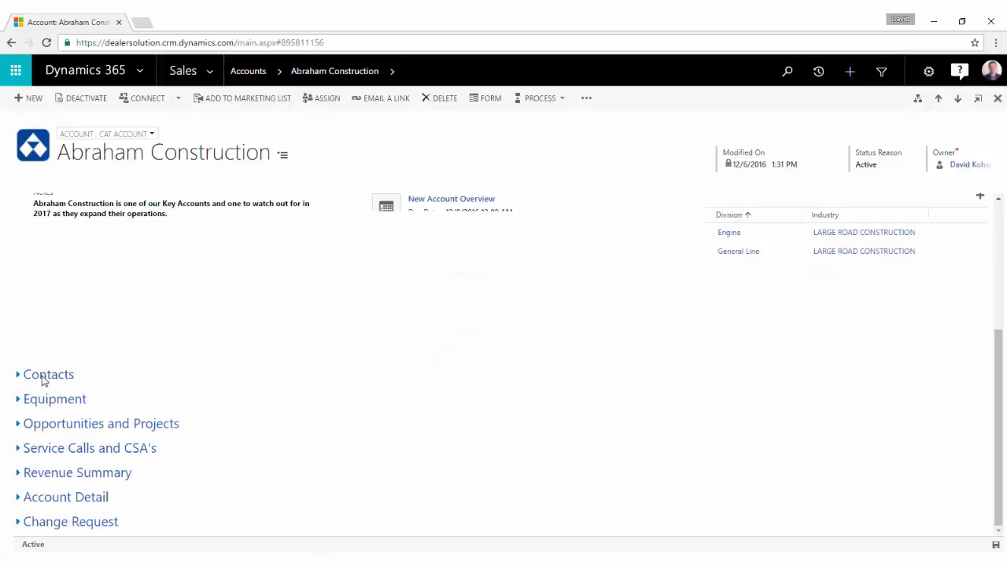
{"action": "left_click", "coordinate": [48, 375]}
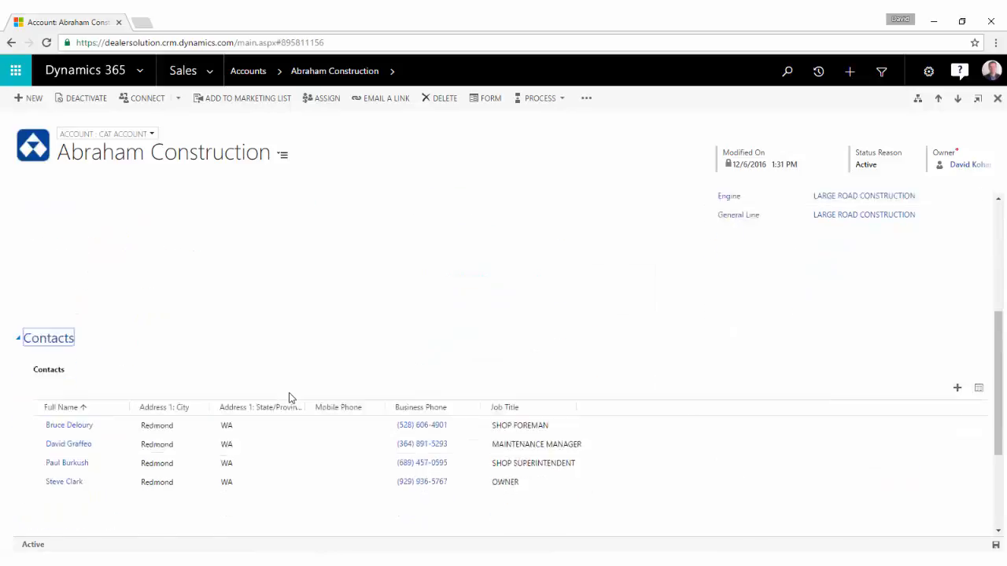
{"action": "scroll", "scroll_direction": "down", "scroll_amount": 3}
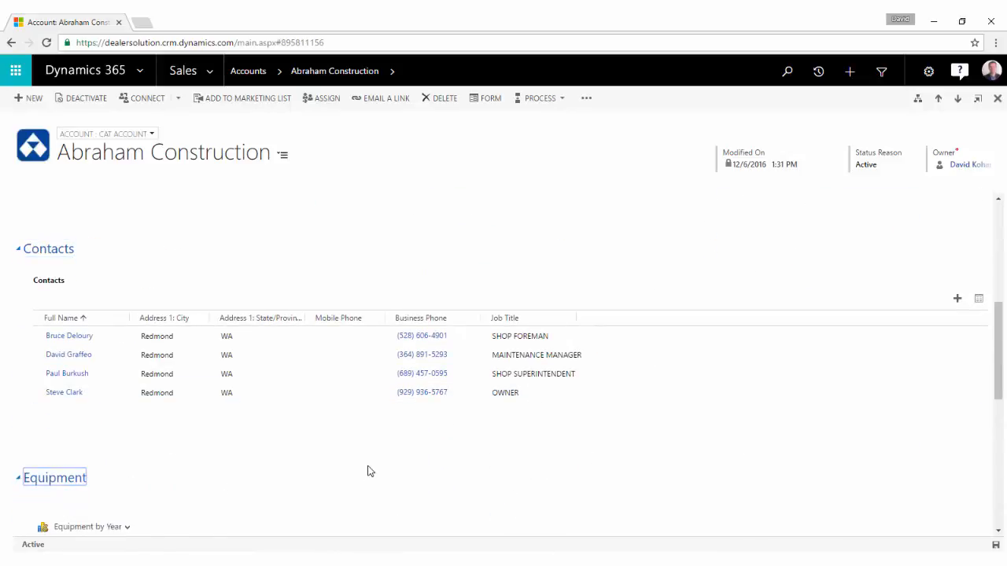
{"action": "scroll", "scroll_direction": "down", "scroll_amount": 3}
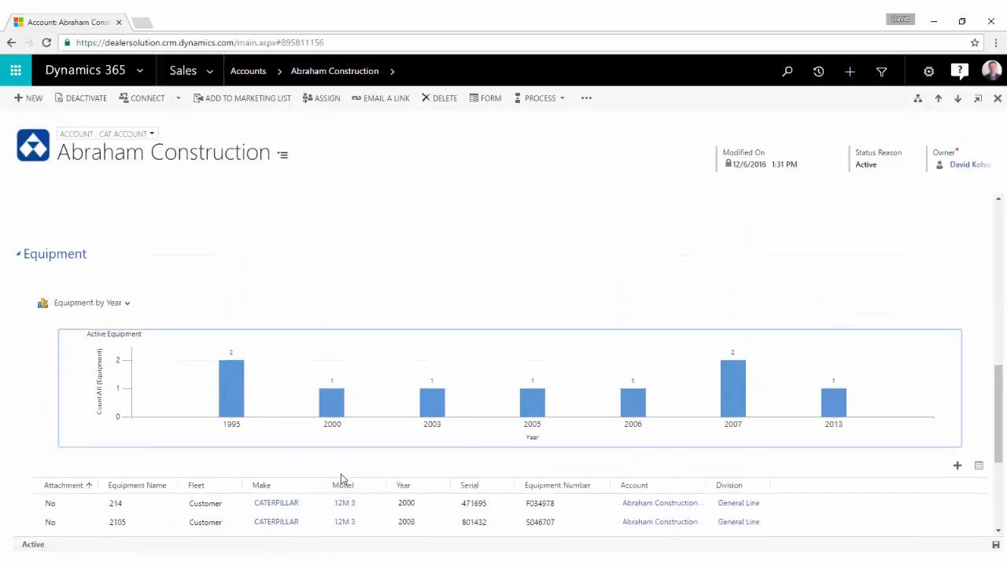
{"action": "scroll", "scroll_direction": "down", "scroll_amount": 3}
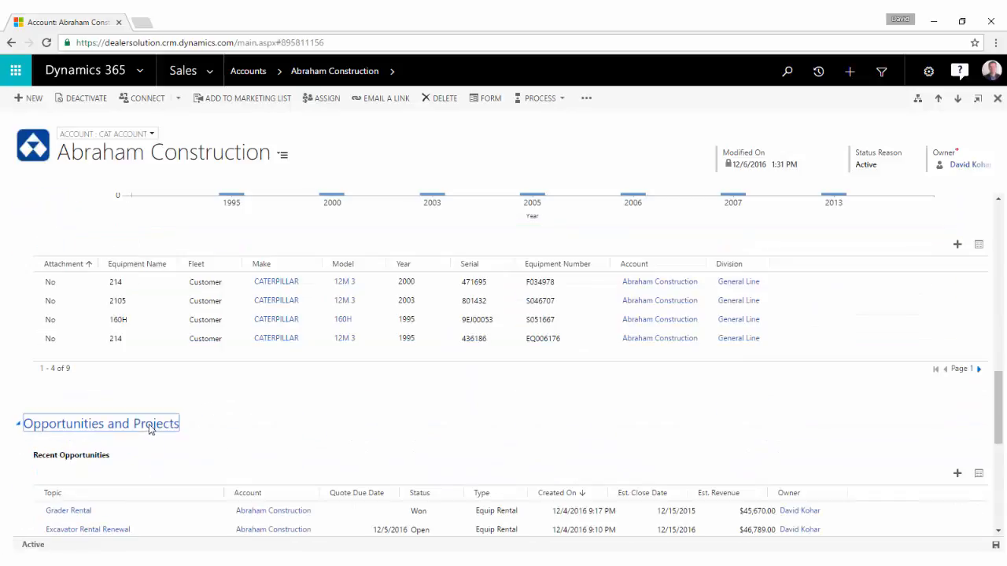
{"action": "scroll", "scroll_direction": "down", "scroll_amount": 3}
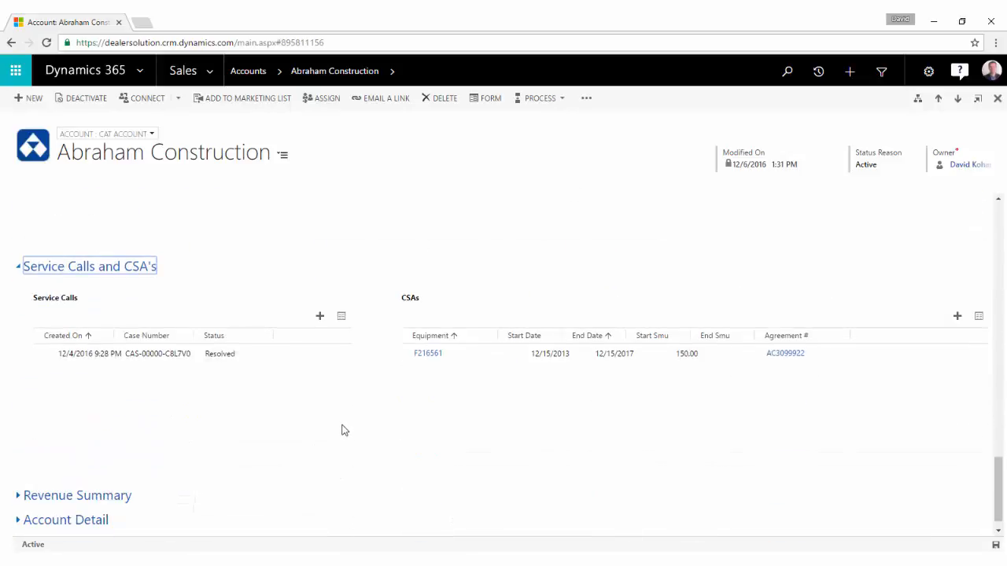
{"action": "mouse_move", "coordinate": [518, 390]}
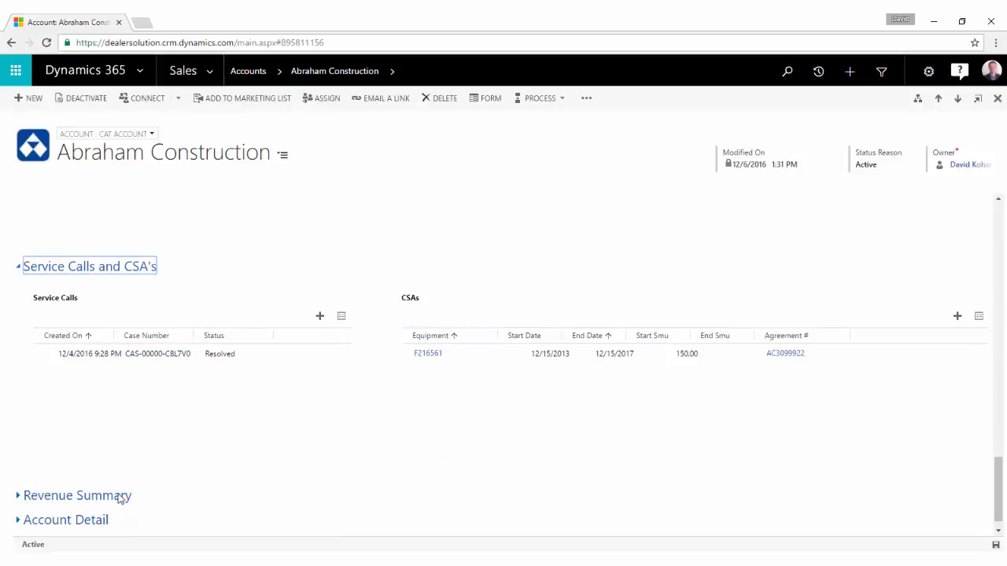
- Expand Revenue Summary and load the Revenue by Year chart
{"action": "left_click", "coordinate": [77, 496]}
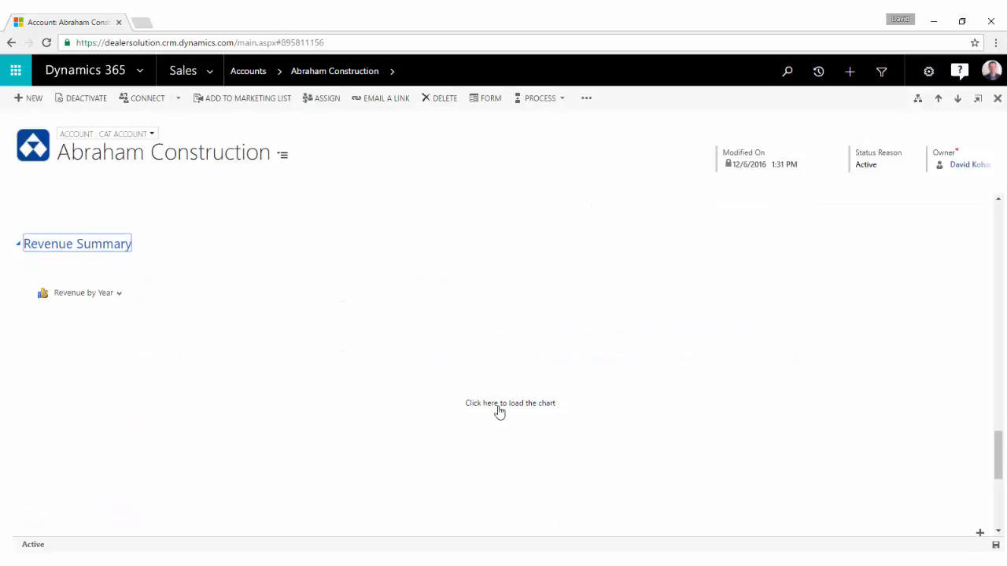
{"action": "left_click", "coordinate": [510, 403]}
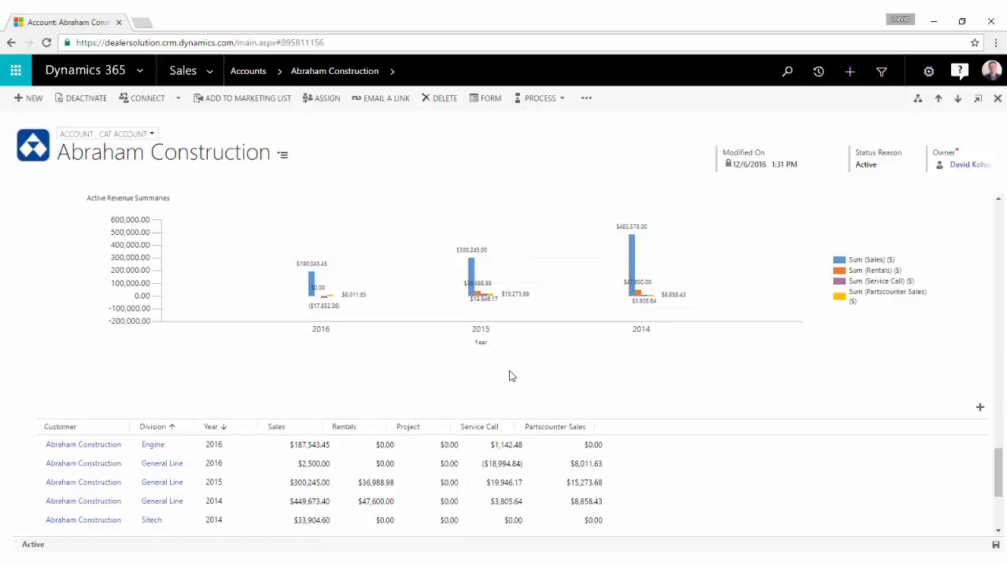
{"action": "mouse_move", "coordinate": [507, 378]}
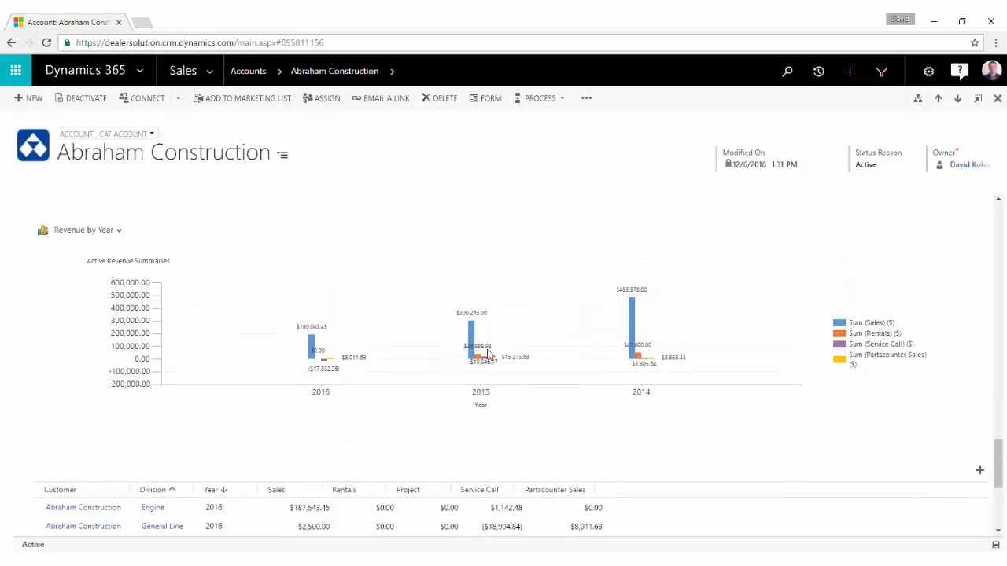
{"action": "mouse_move", "coordinate": [336, 395]}
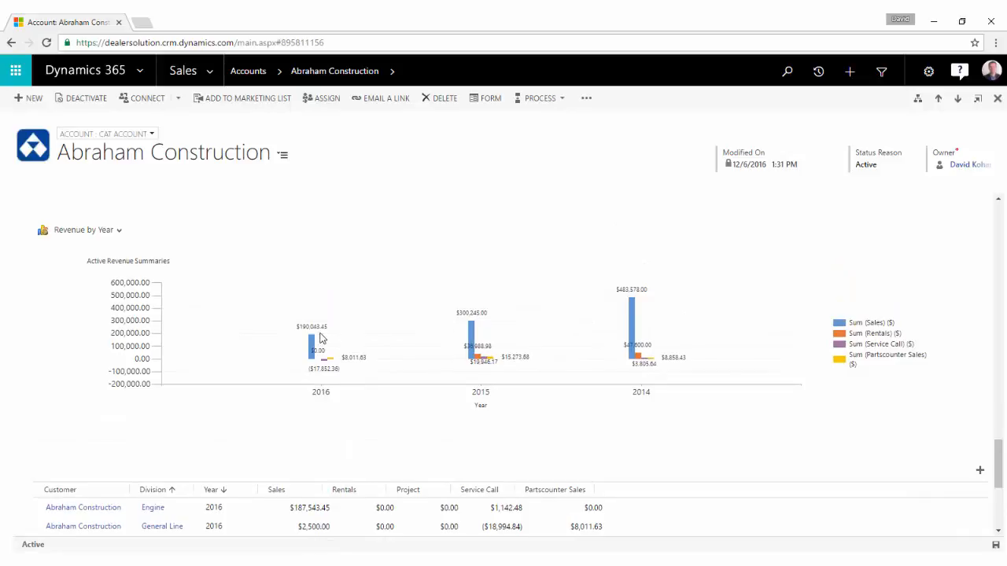
{"action": "mouse_move", "coordinate": [331, 420]}
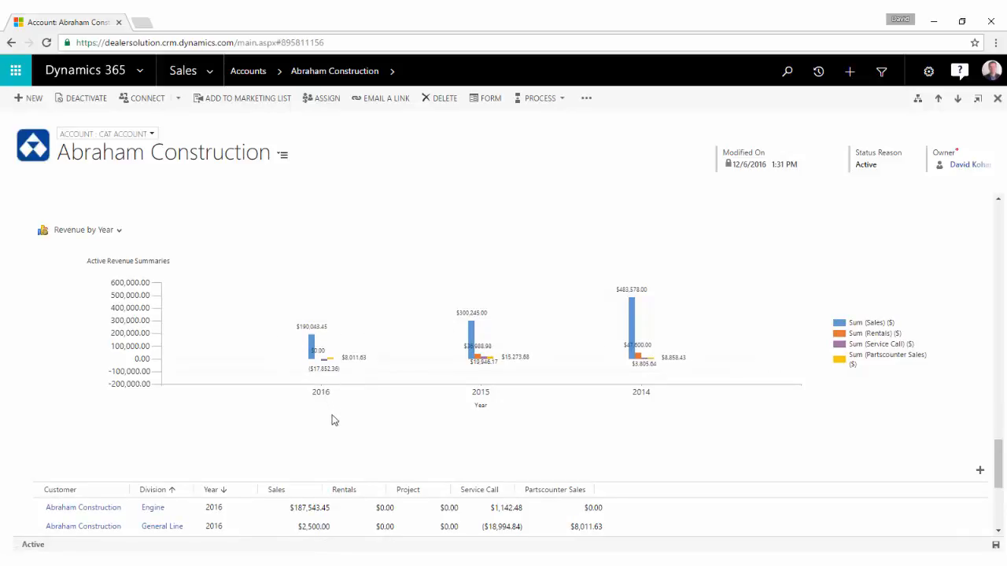
{"action": "mouse_move", "coordinate": [364, 409]}
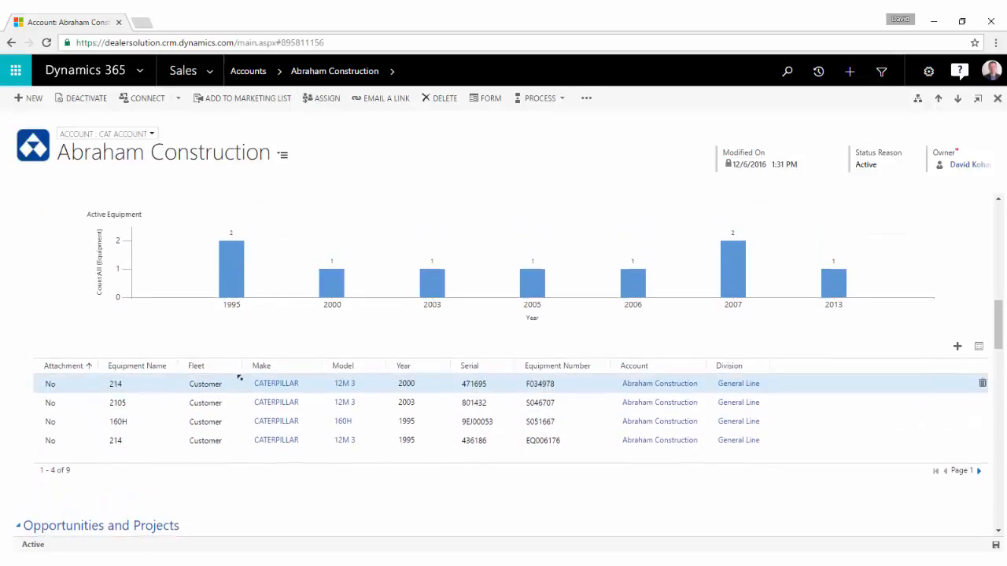
- Open equipment F216561 and expand Technical Information, Attachments, and Opportunities and Service Calls
{"action": "left_click", "coordinate": [205, 388]}
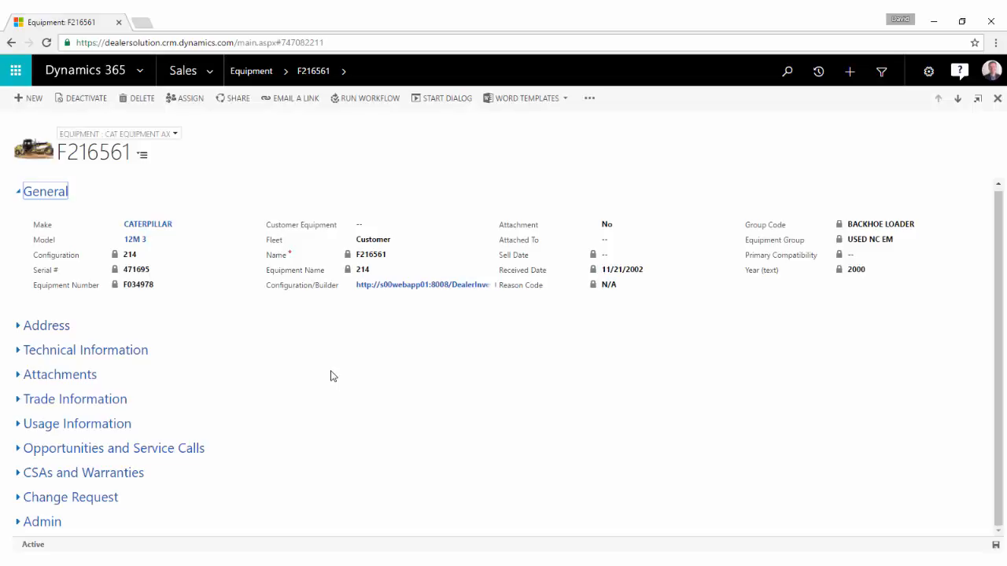
{"action": "mouse_move", "coordinate": [275, 174]}
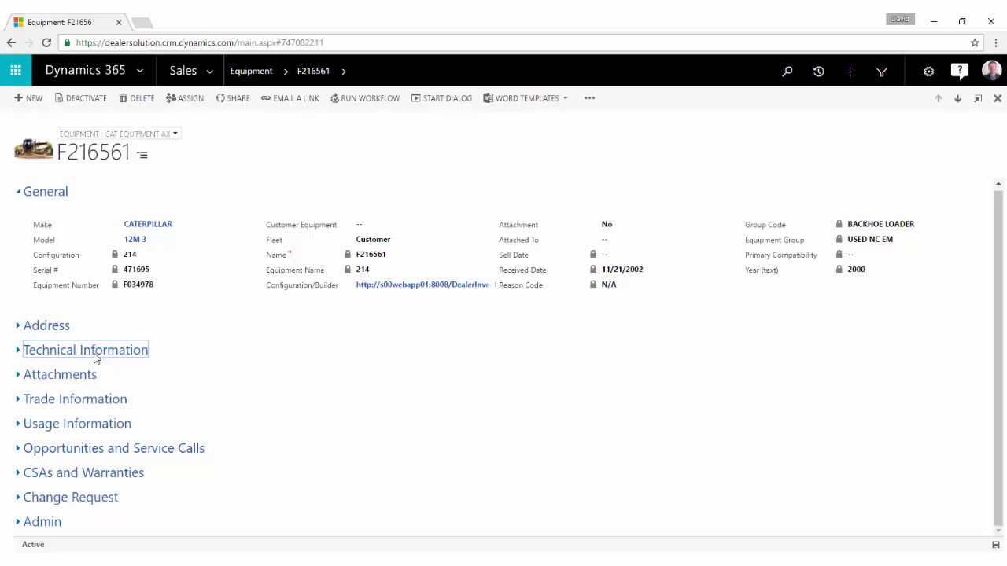
{"action": "left_click", "coordinate": [85, 350]}
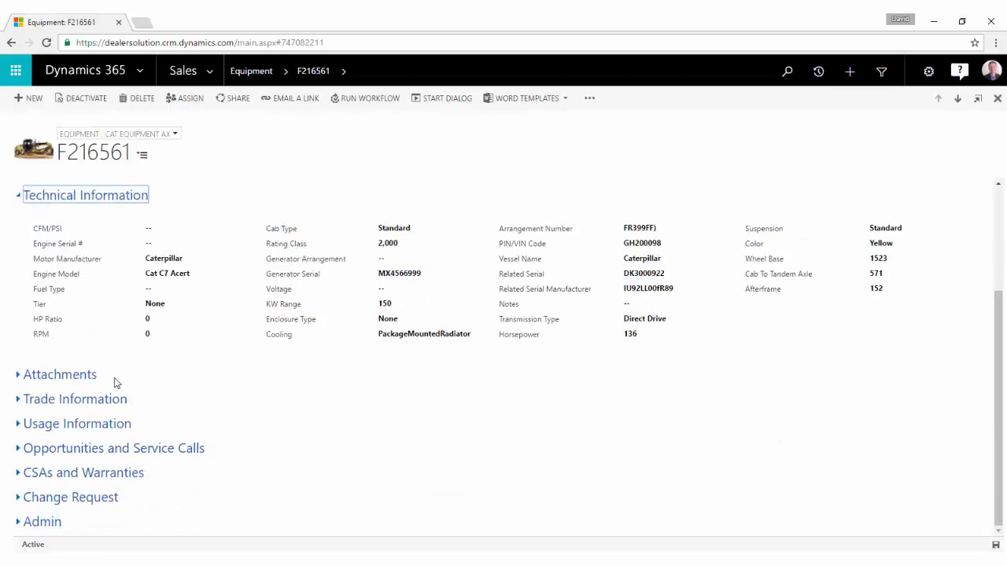
{"action": "left_click", "coordinate": [60, 374]}
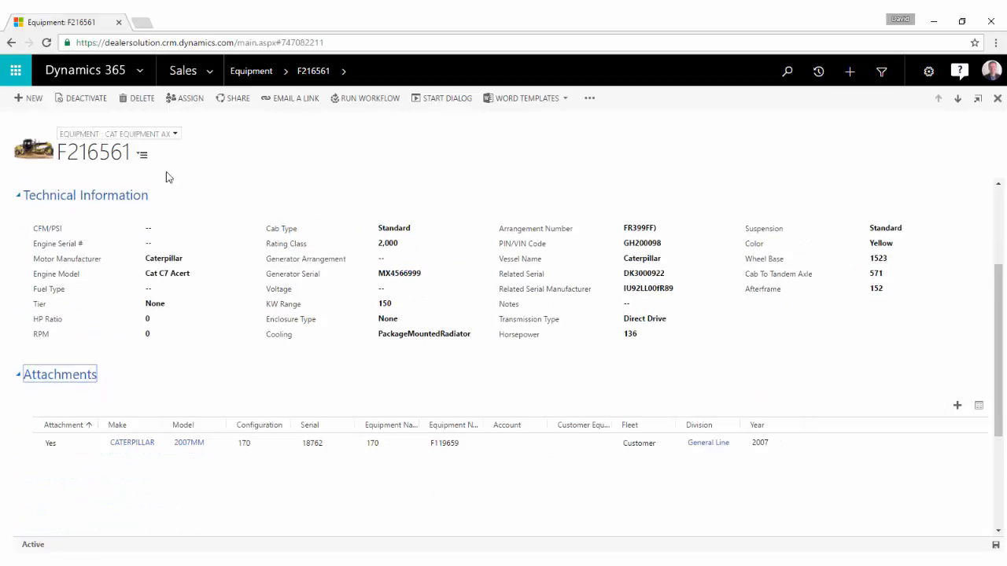
{"action": "mouse_move", "coordinate": [232, 380]}
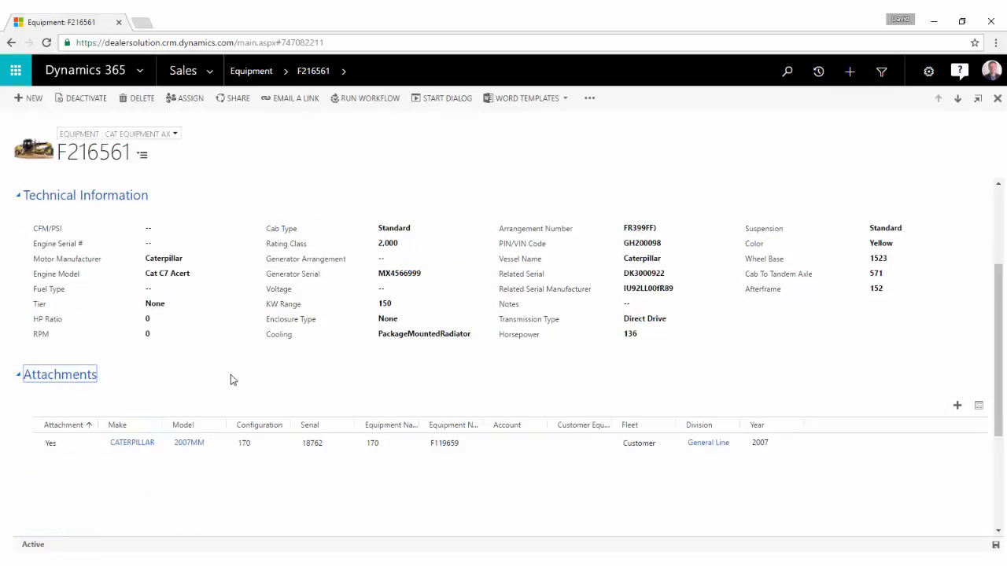
{"action": "left_click", "coordinate": [243, 442]}
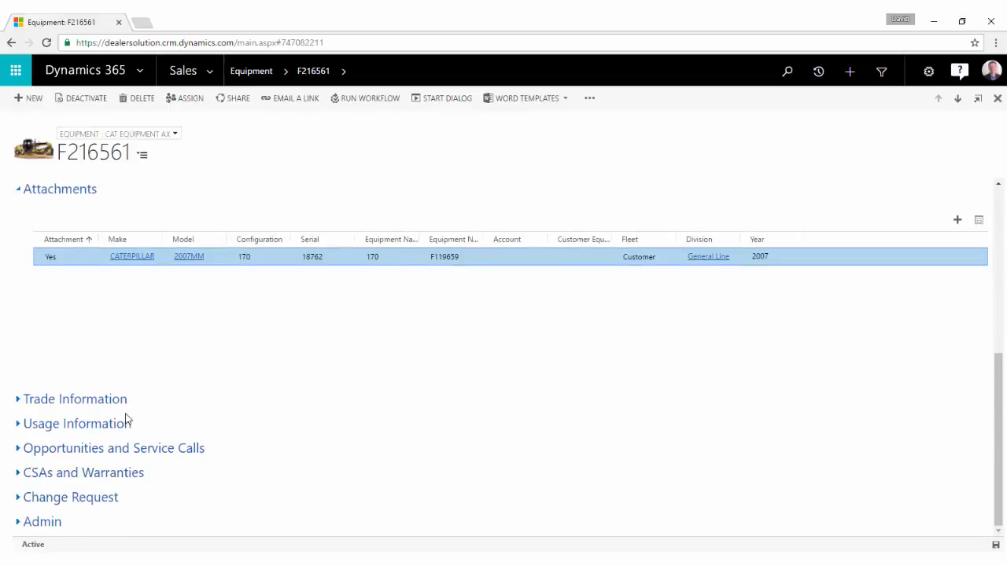
{"action": "left_click", "coordinate": [113, 447]}
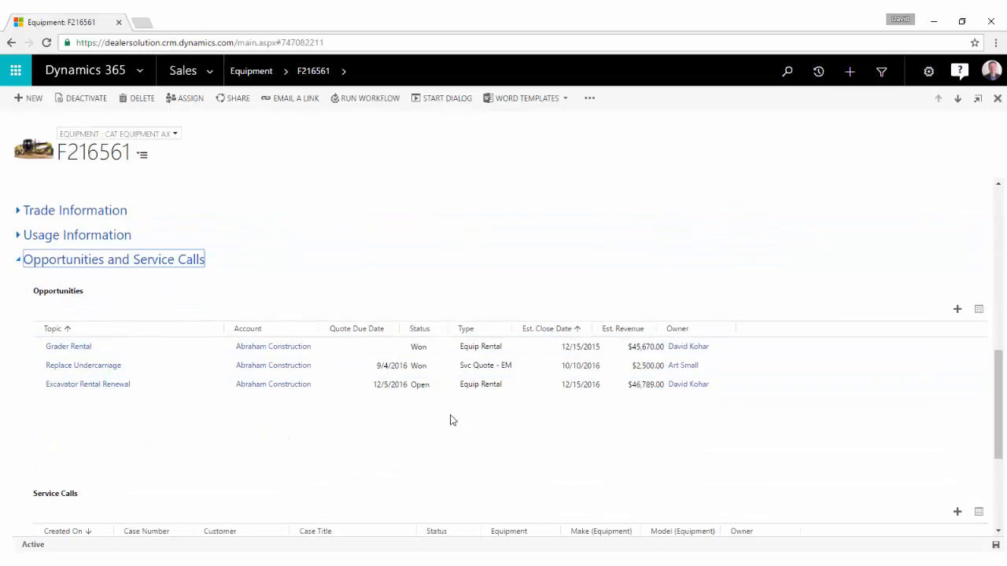
{"action": "scroll", "scroll_direction": "down", "scroll_amount": 3}
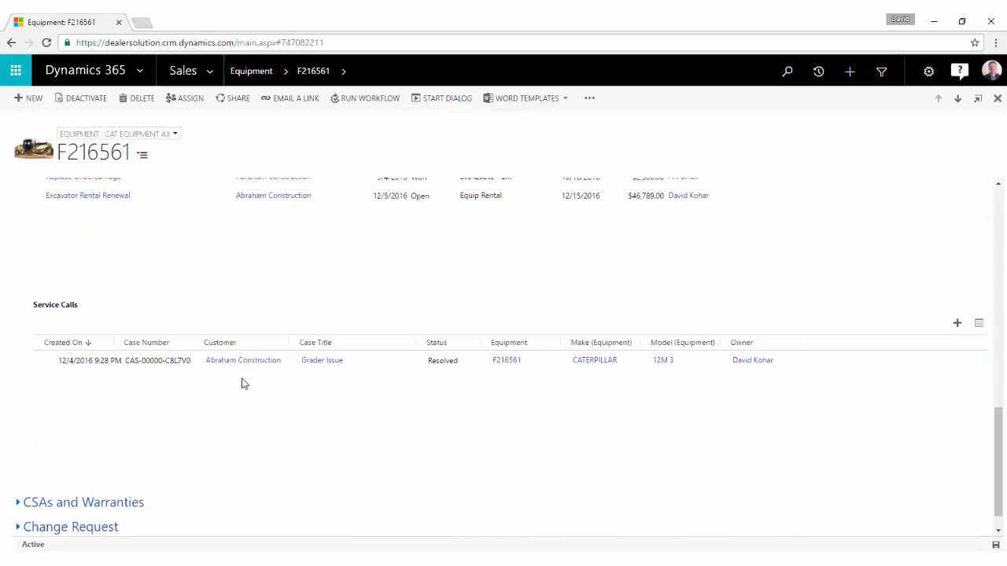
{"action": "mouse_move", "coordinate": [255, 437]}
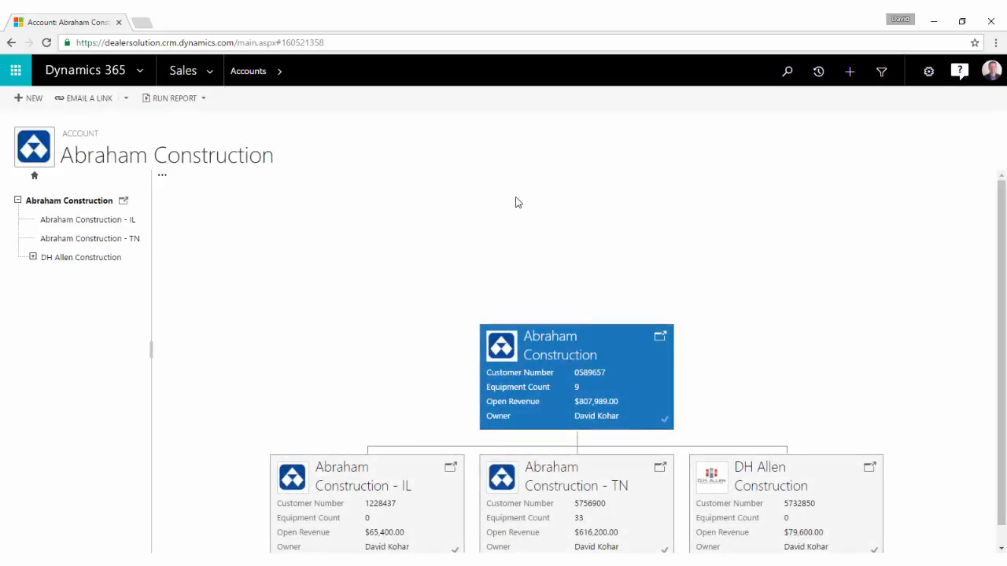
- Browse the account hierarchy to DH Allen Construction and its sub-account DH Allen Tractors
{"action": "scroll", "scroll_direction": "down", "scroll_amount": 3}
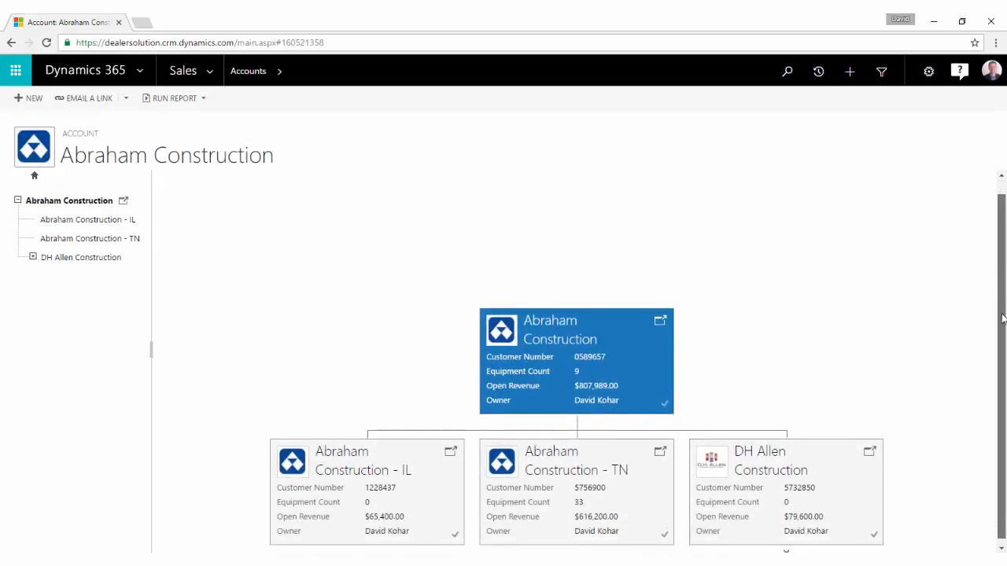
{"action": "scroll", "scroll_direction": "down", "scroll_amount": 3}
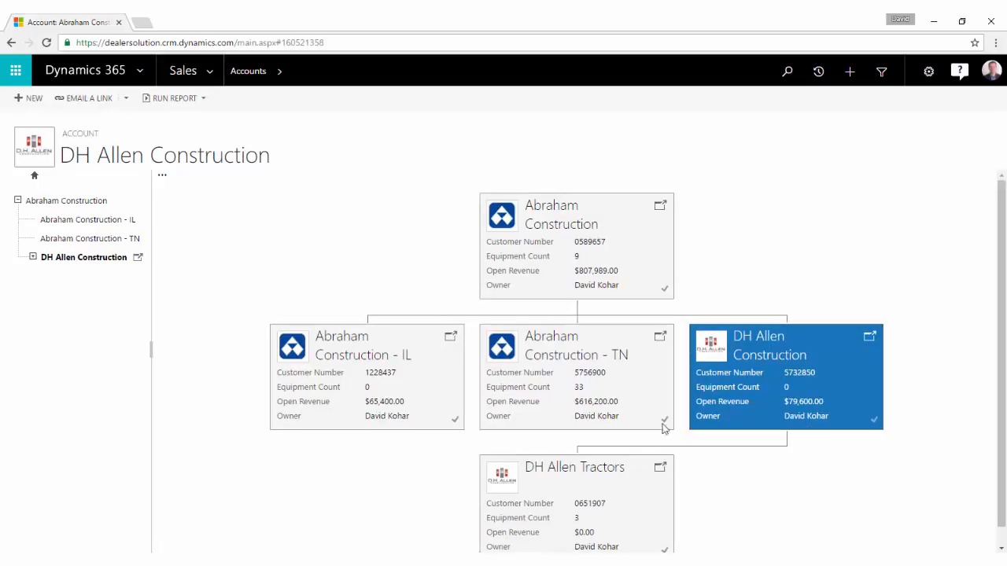
{"action": "mouse_move", "coordinate": [710, 345]}
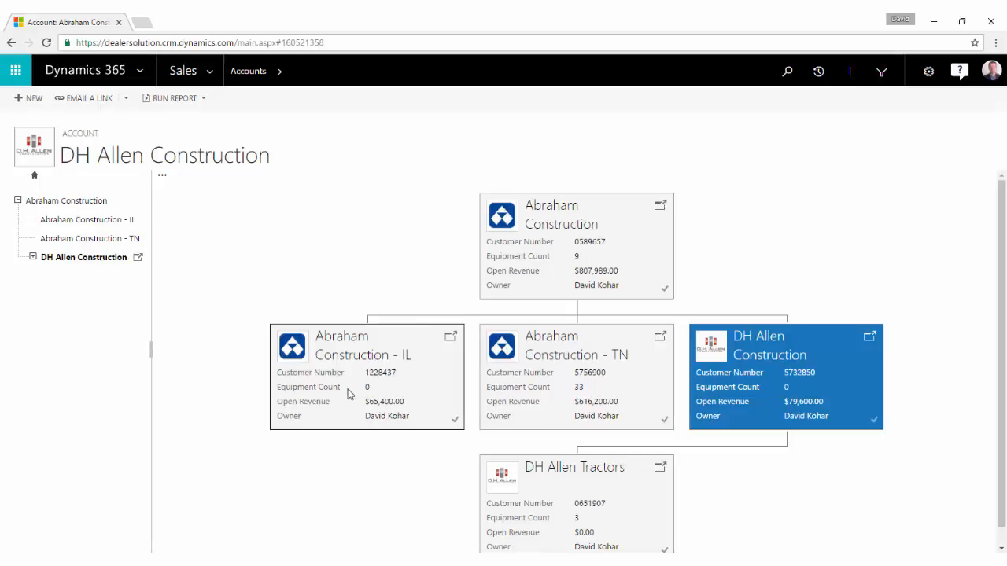
{"action": "mouse_move", "coordinate": [325, 356]}
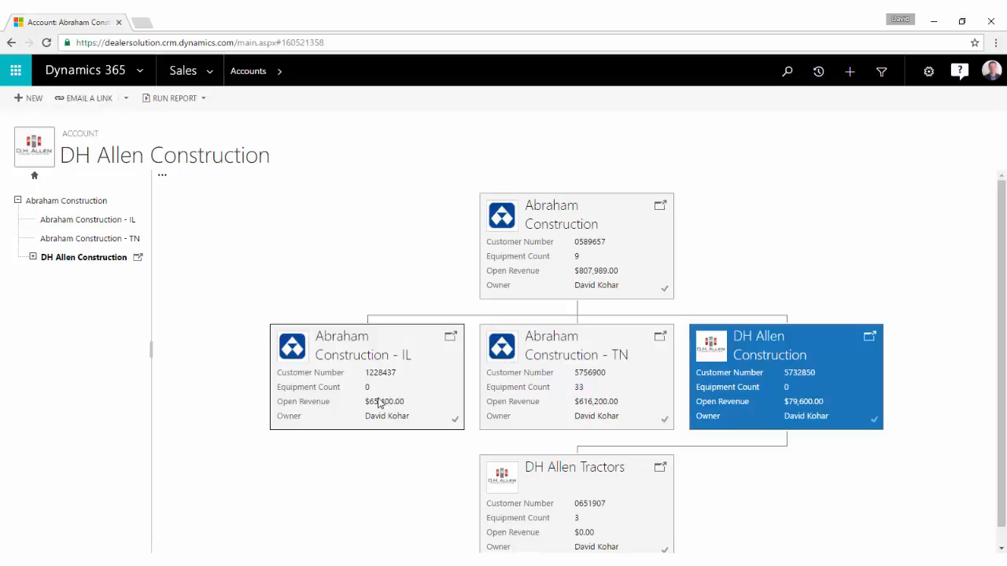
{"action": "mouse_move", "coordinate": [564, 397]}
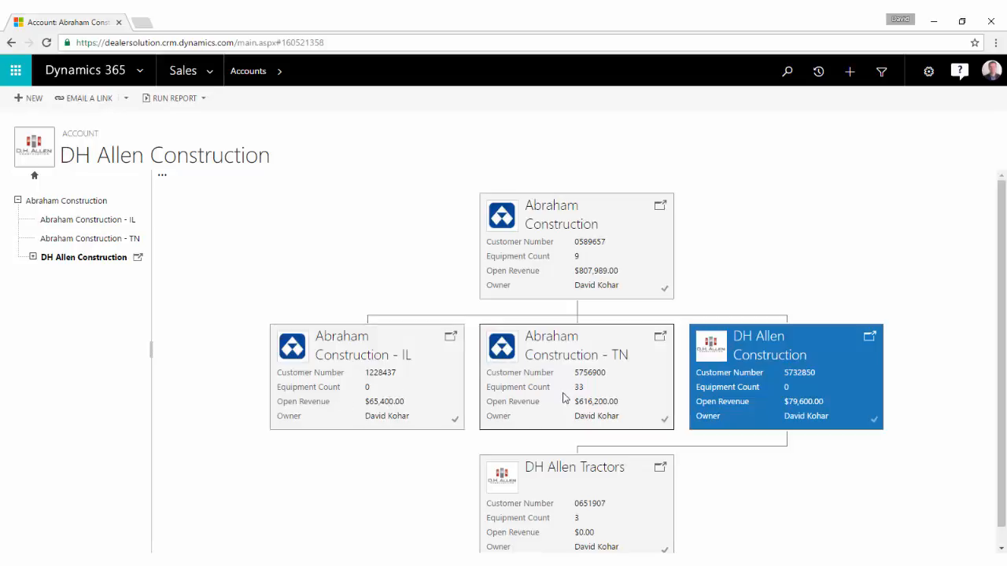
{"action": "mouse_move", "coordinate": [559, 359]}
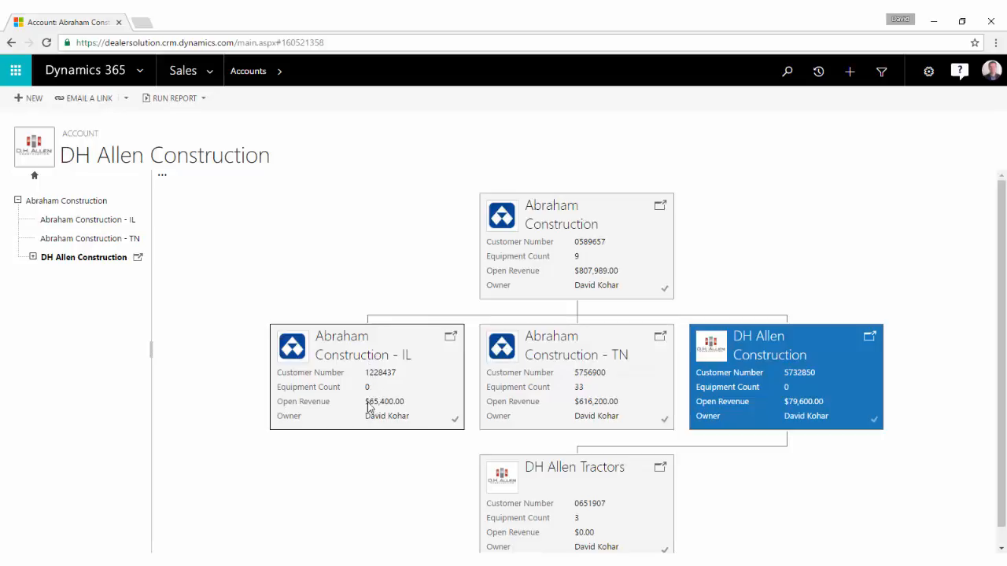
{"action": "mouse_move", "coordinate": [385, 401]}
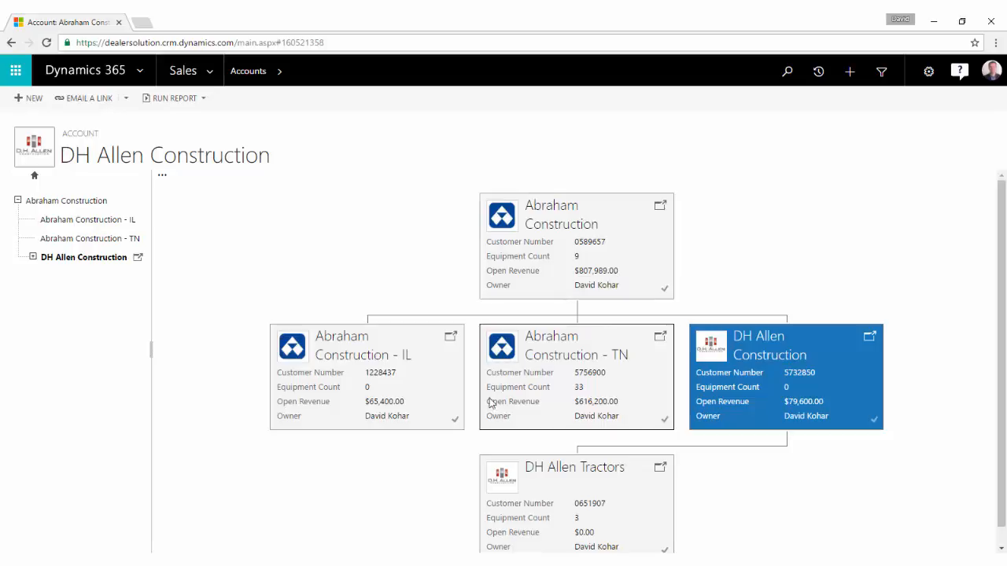
{"action": "mouse_move", "coordinate": [635, 530]}
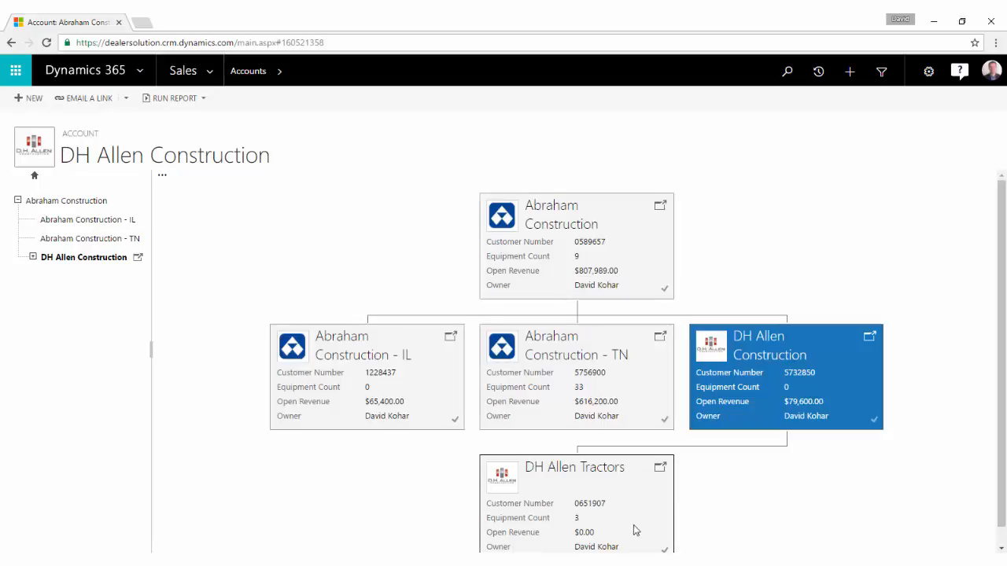
{"action": "mouse_move", "coordinate": [605, 271]}
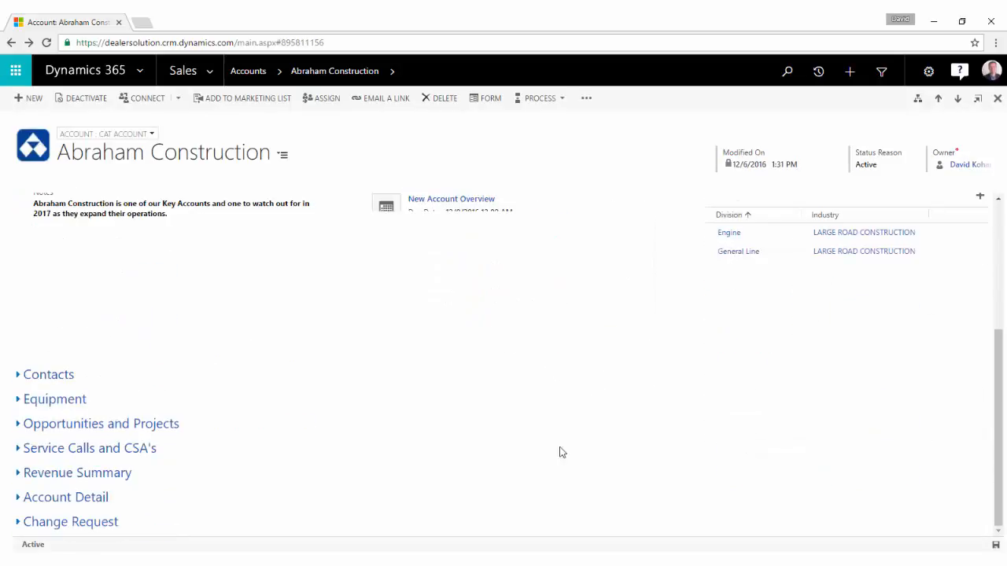
- Expand Opportunities and Projects and open the Excavator Rental Renewal opportunity
{"action": "left_click", "coordinate": [101, 423]}
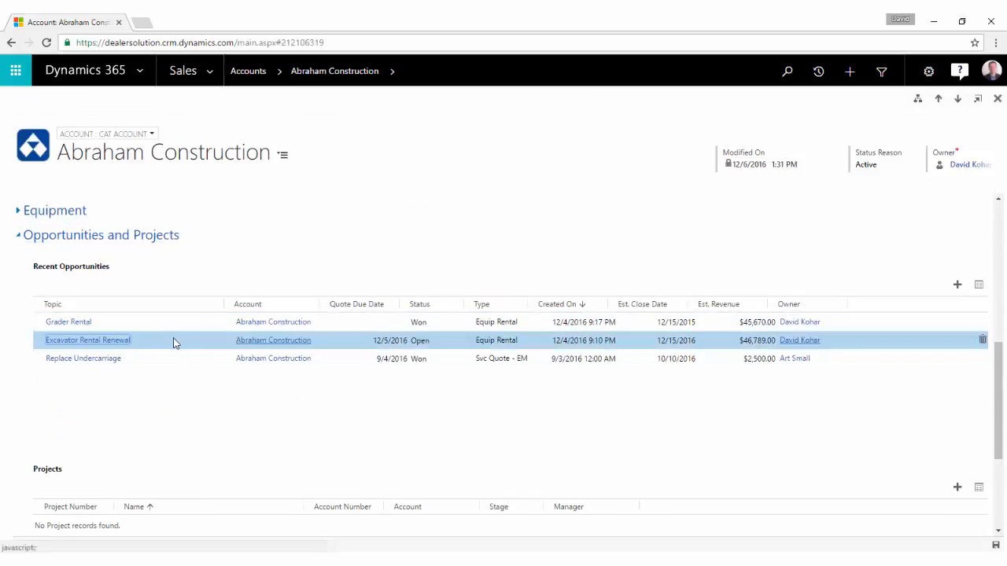
{"action": "left_click", "coordinate": [87, 340]}
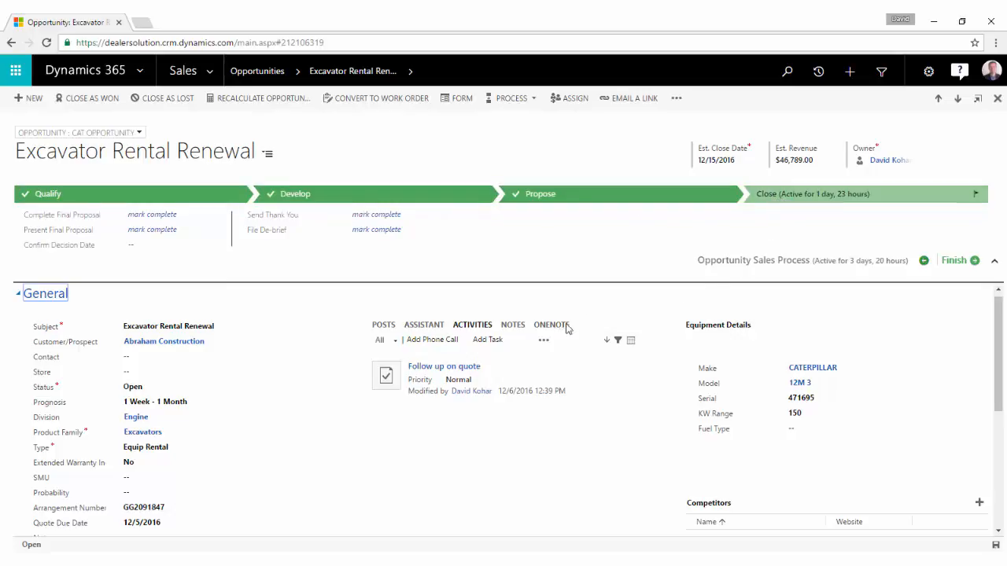
{"action": "left_click", "coordinate": [223, 478]}
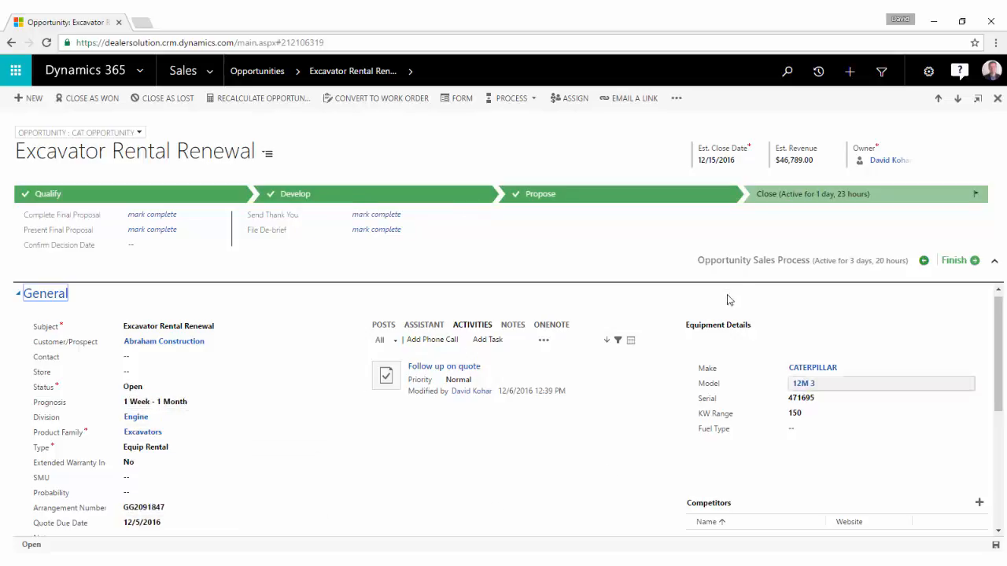
{"action": "mouse_move", "coordinate": [729, 165]}
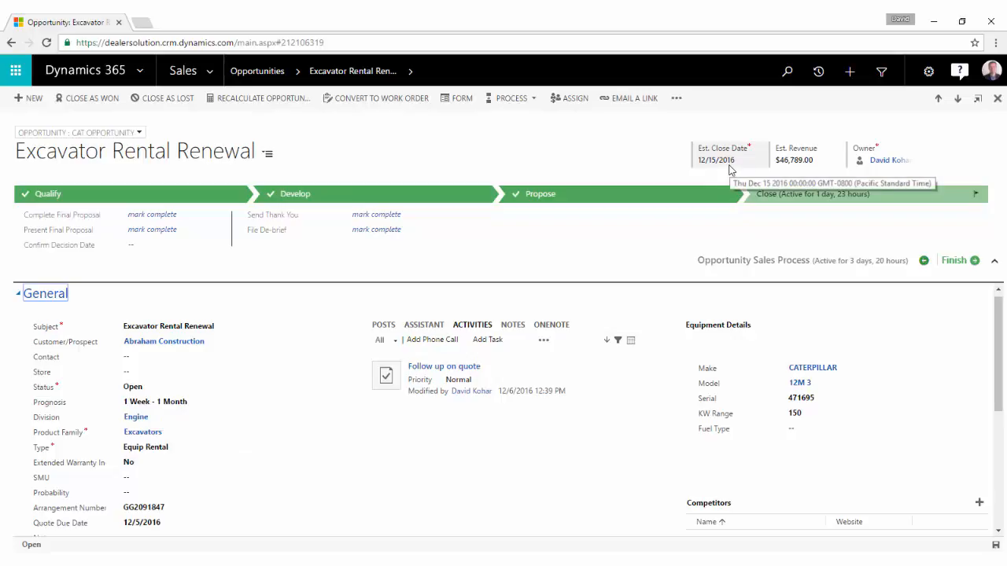
{"action": "left_click", "coordinate": [216, 356]}
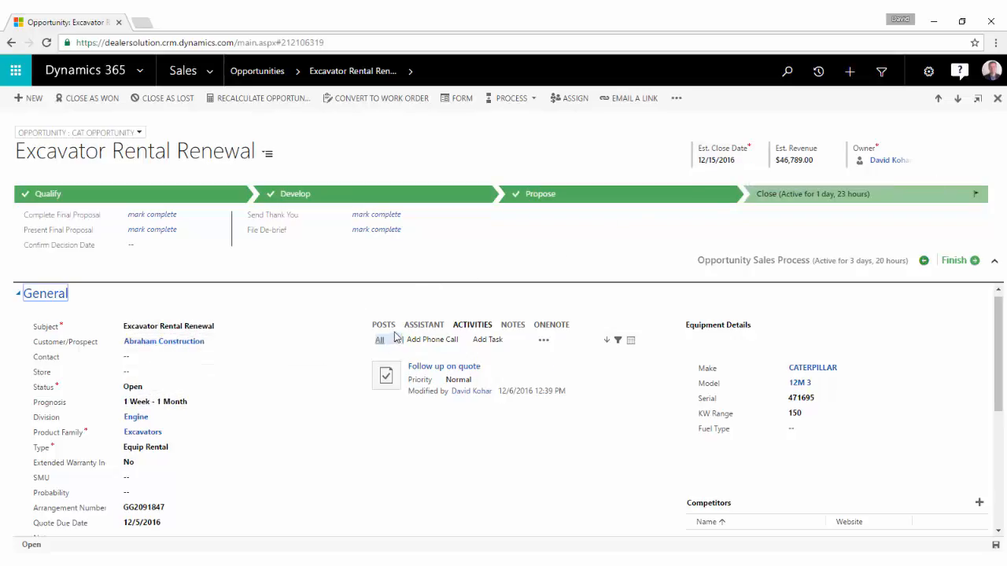
{"action": "left_click", "coordinate": [383, 324]}
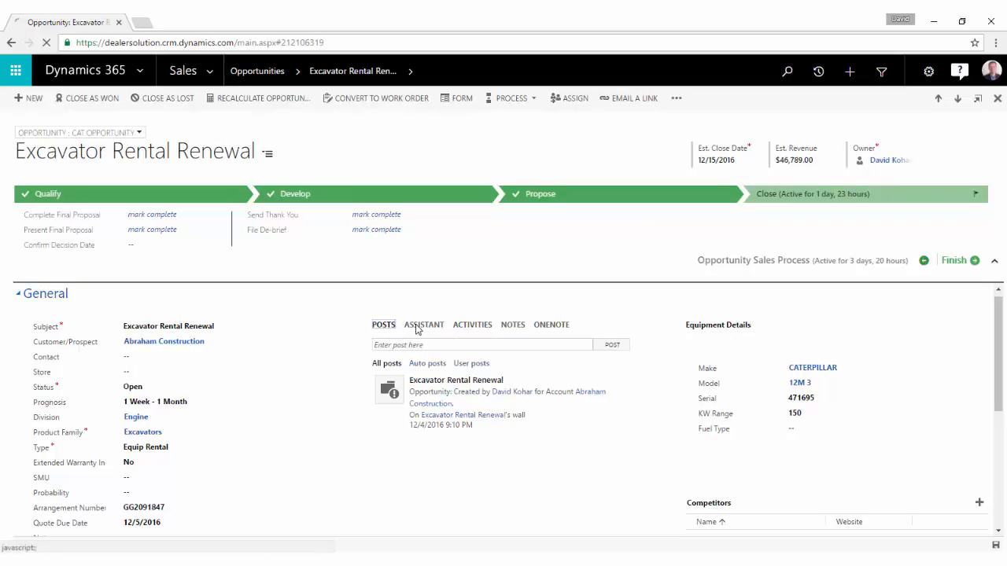
{"action": "left_click", "coordinate": [423, 324]}
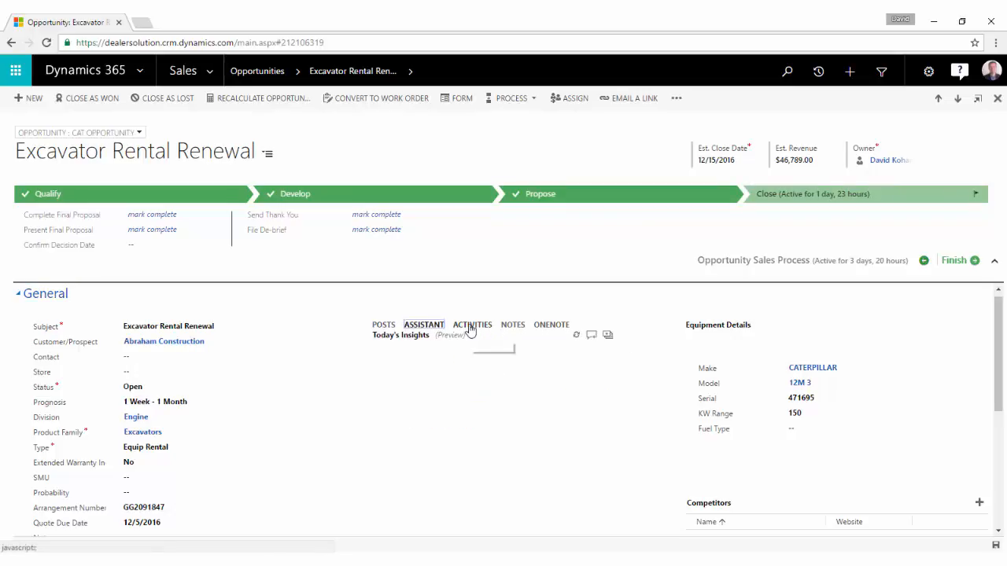
{"action": "left_click", "coordinate": [472, 324]}
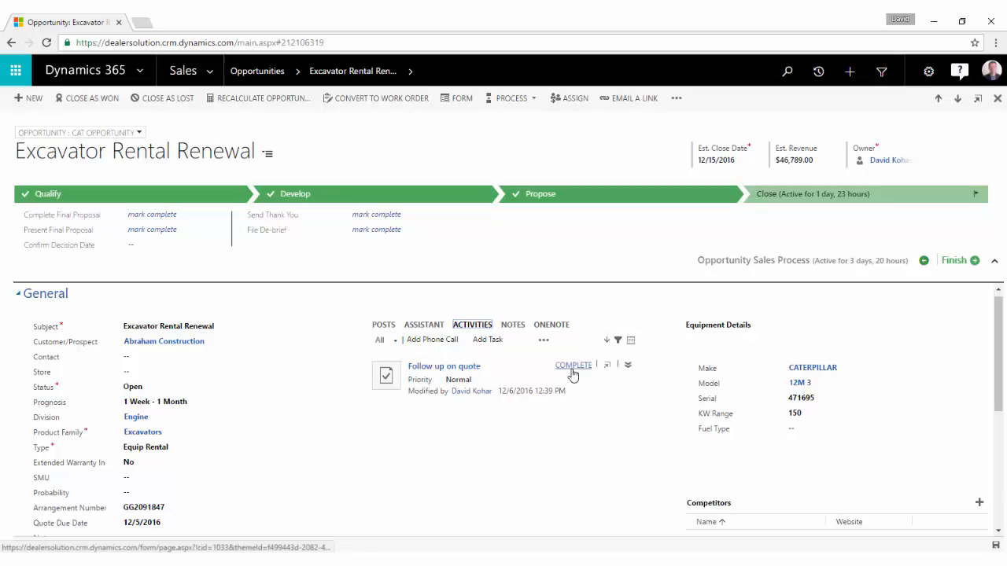
{"action": "mouse_move", "coordinate": [589, 326]}
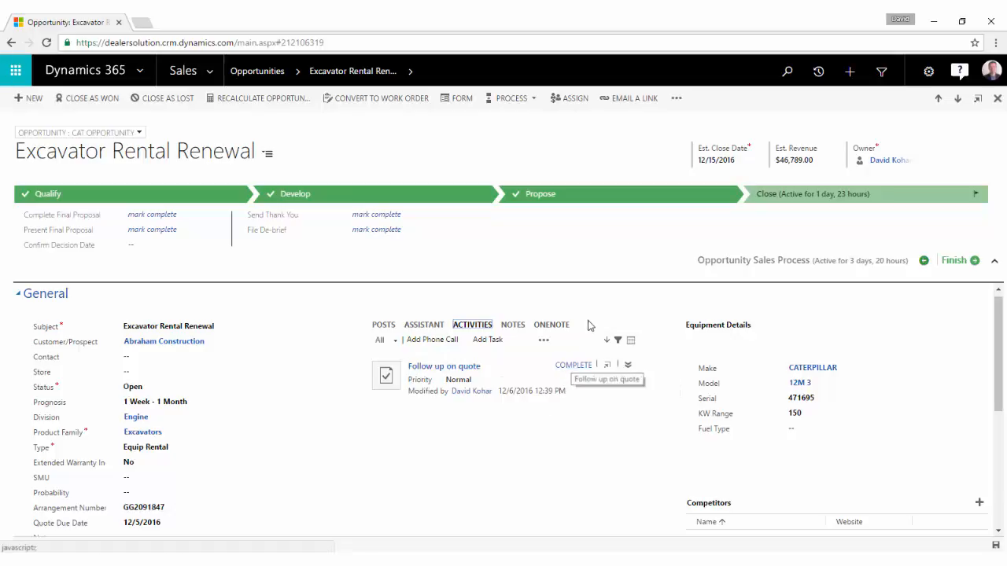
{"action": "mouse_move", "coordinate": [602, 328]}
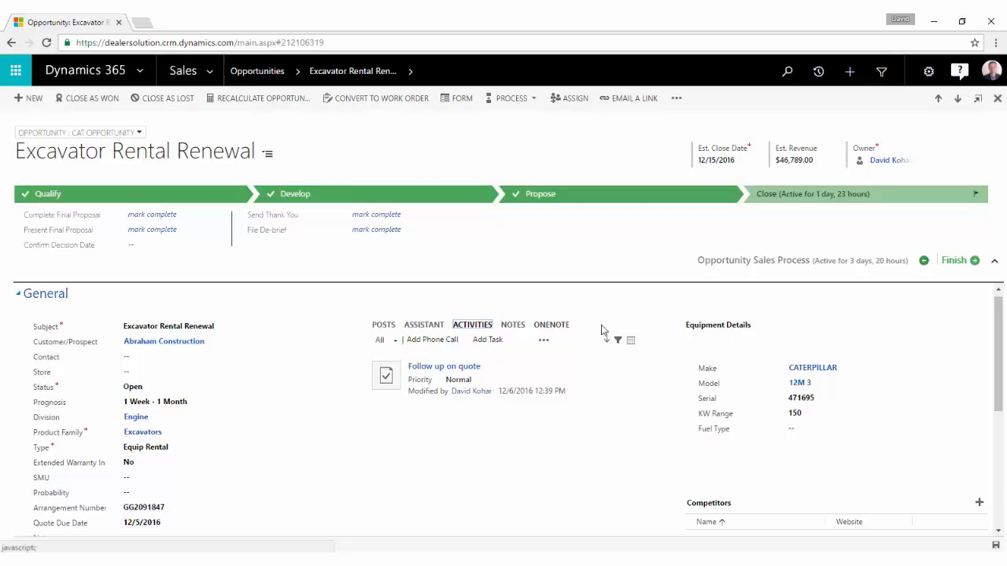
{"action": "scroll", "scroll_direction": "down", "scroll_amount": 3}
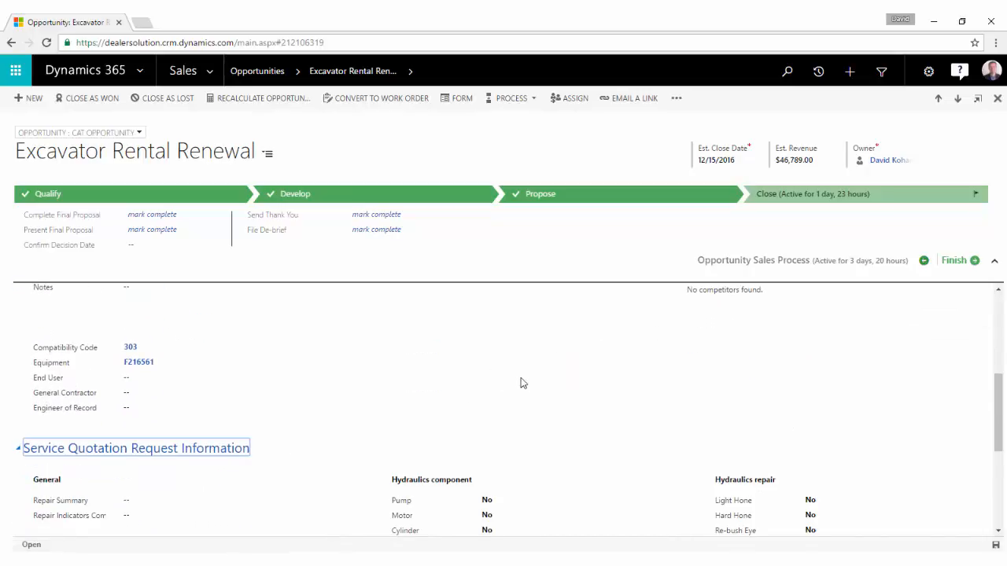
{"action": "scroll", "scroll_direction": "down", "scroll_amount": 3}
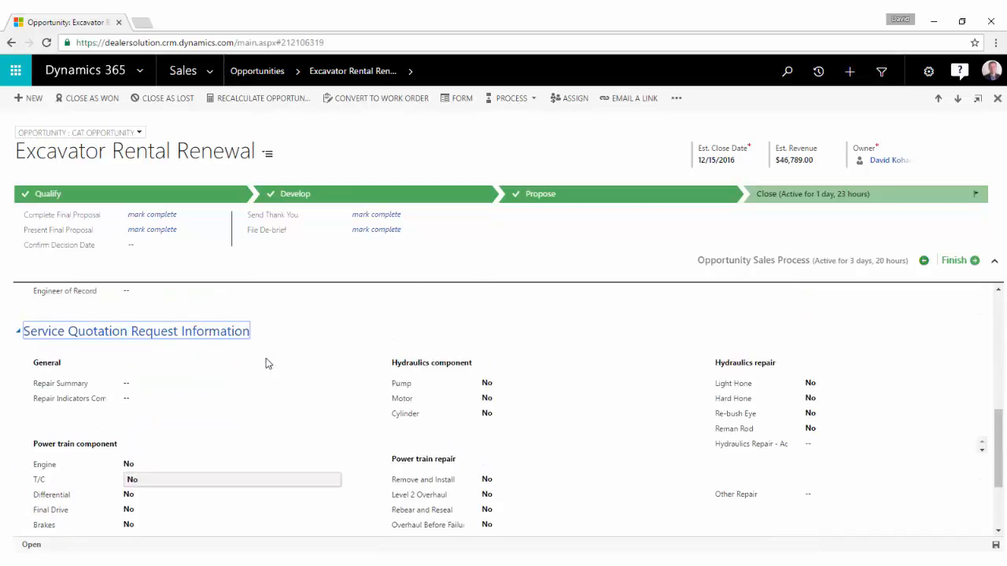
{"action": "scroll", "scroll_direction": "down", "scroll_amount": 3}
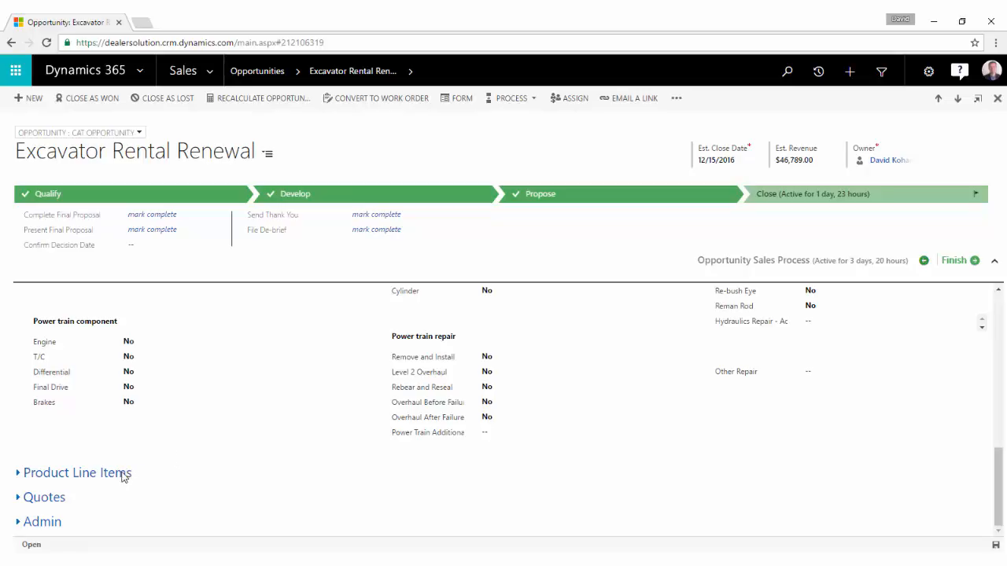
{"action": "left_click", "coordinate": [77, 473]}
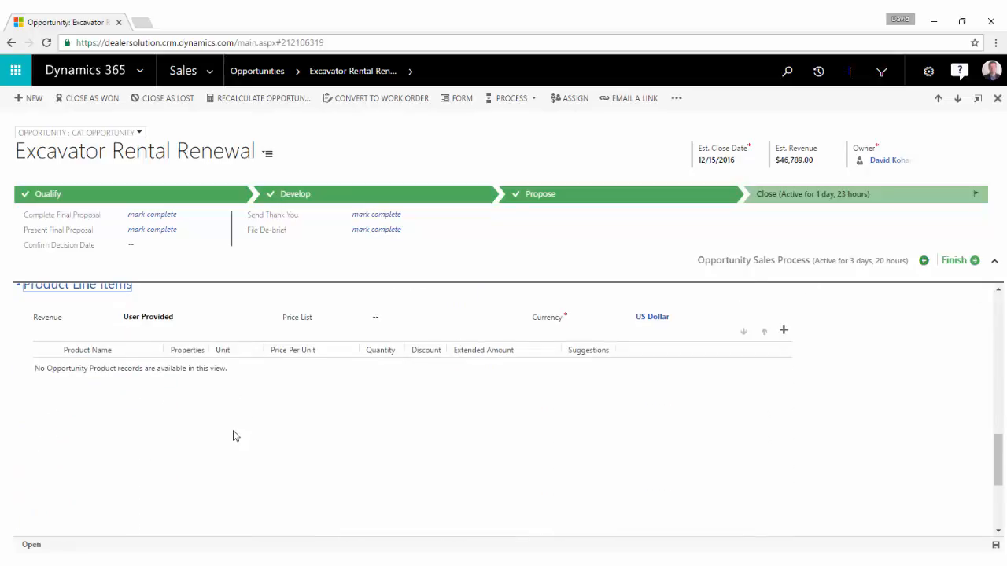
{"action": "scroll", "scroll_direction": "down", "scroll_amount": 3}
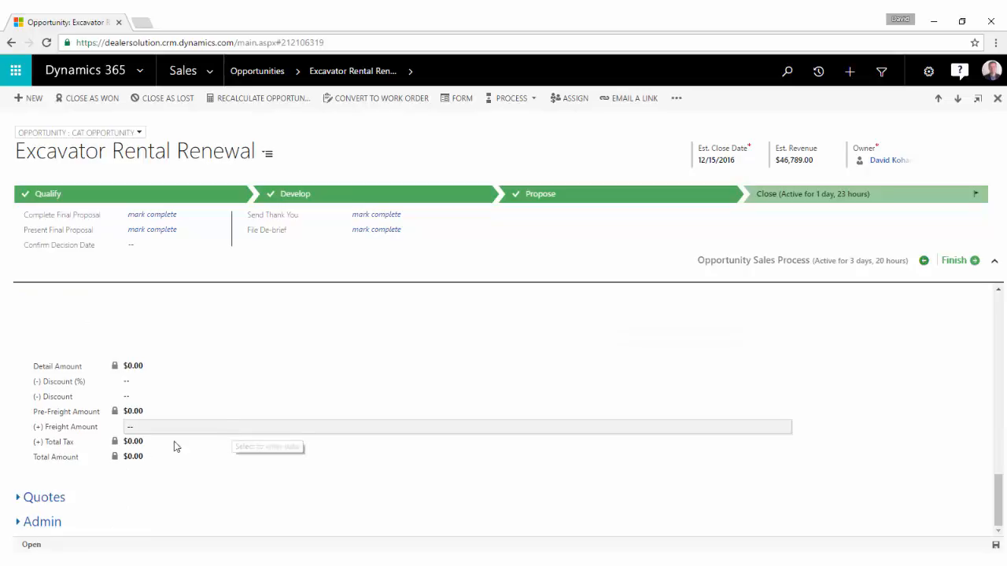
{"action": "left_click", "coordinate": [44, 496]}
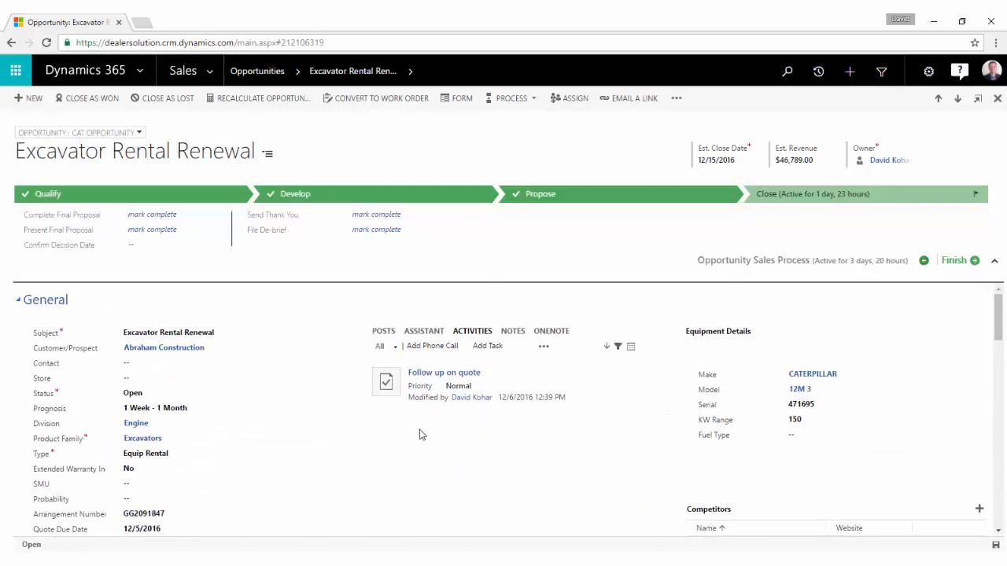
{"action": "mouse_move", "coordinate": [449, 242]}
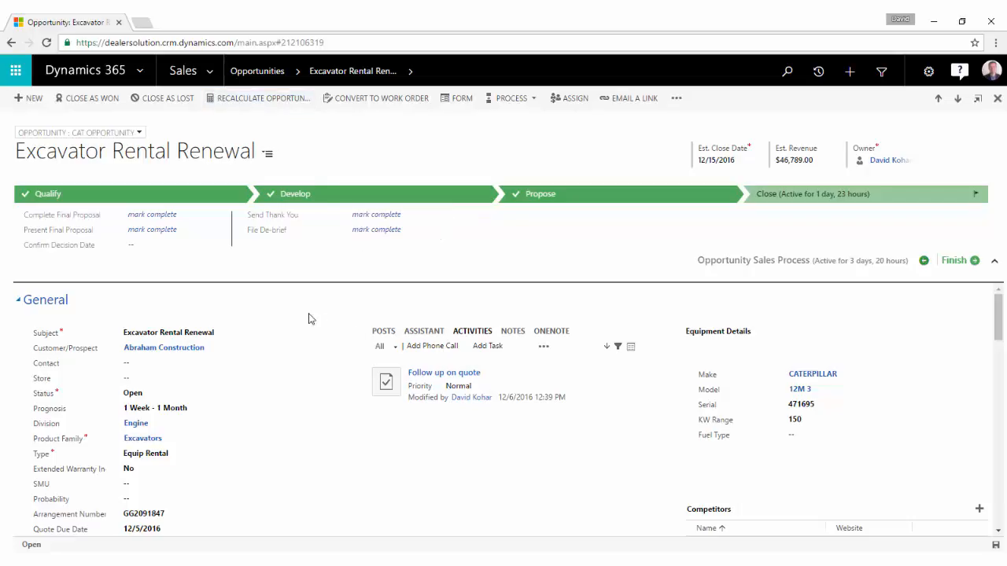
{"action": "mouse_move", "coordinate": [285, 315]}
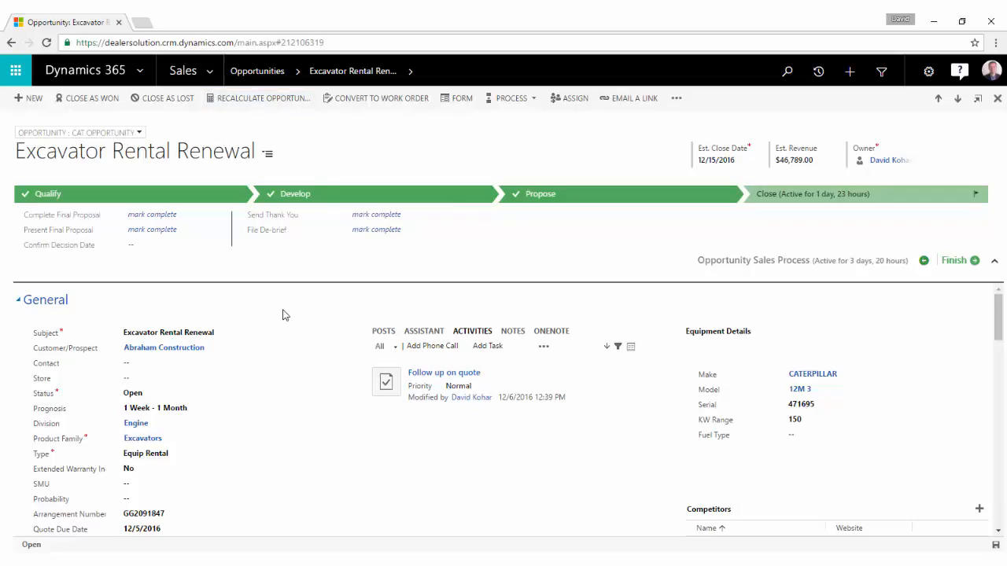
{"action": "mouse_move", "coordinate": [693, 539]}
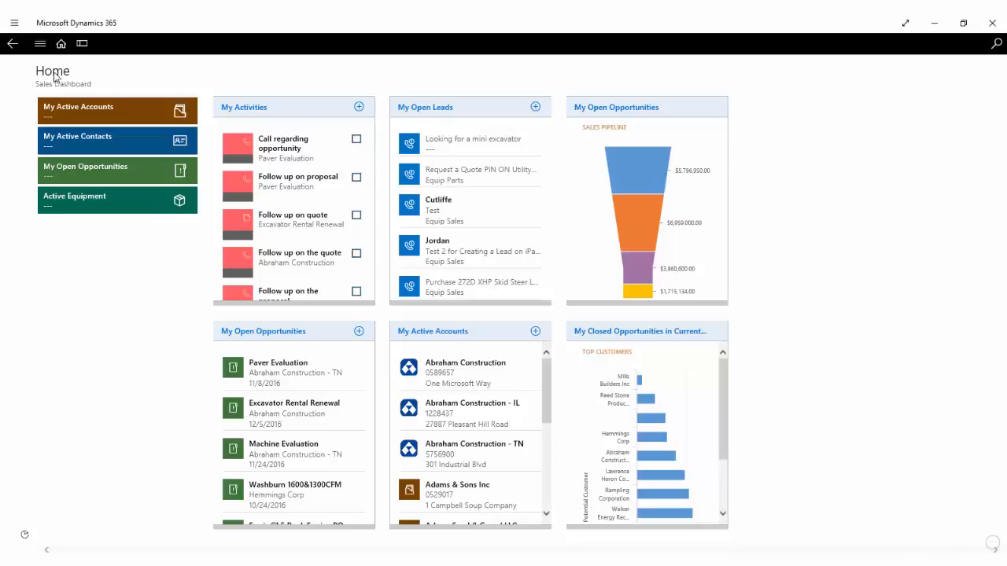
- Open the record areas menu, then the My Active Accounts tile on Home
{"action": "left_click", "coordinate": [39, 44]}
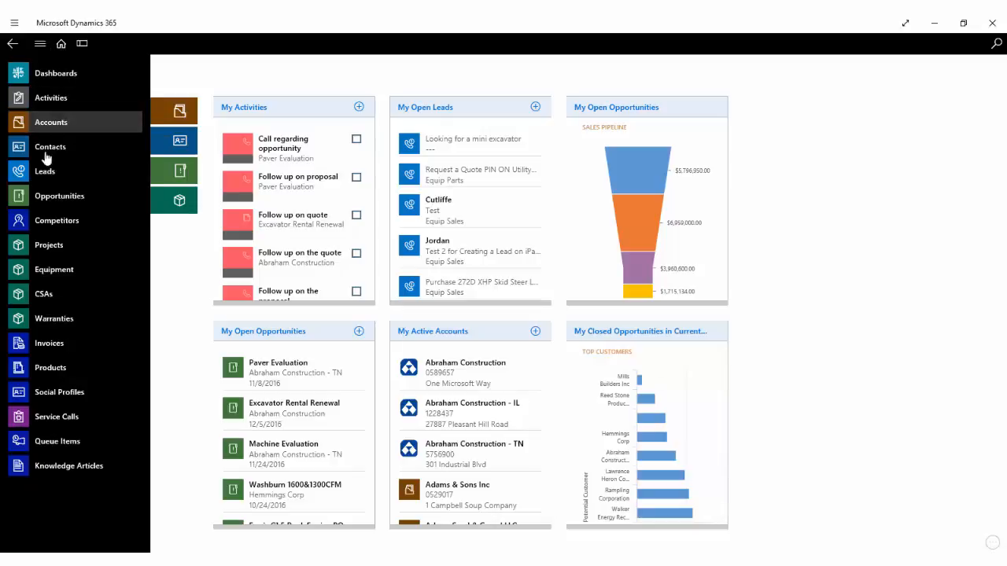
{"action": "mouse_move", "coordinate": [232, 77]}
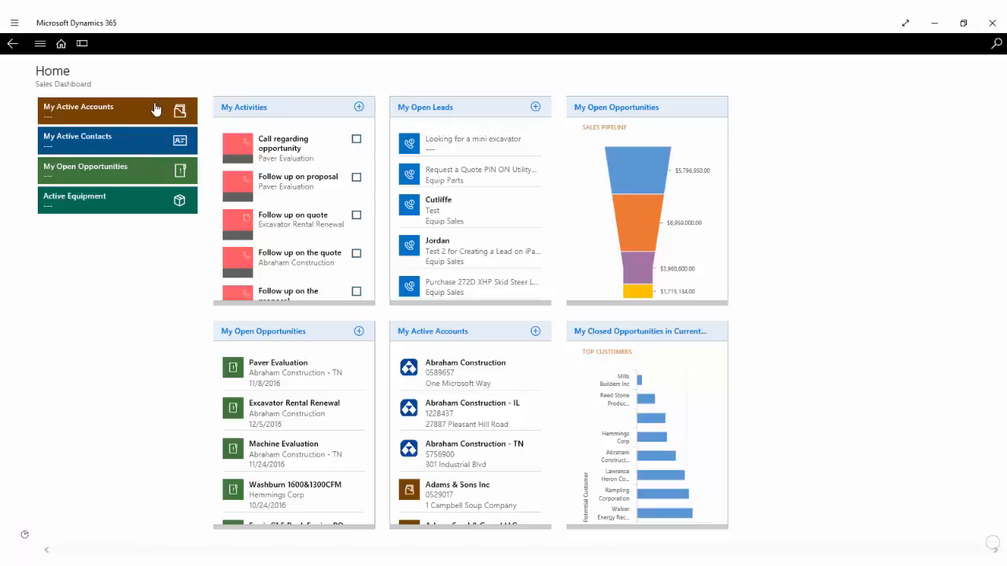
{"action": "mouse_move", "coordinate": [105, 114]}
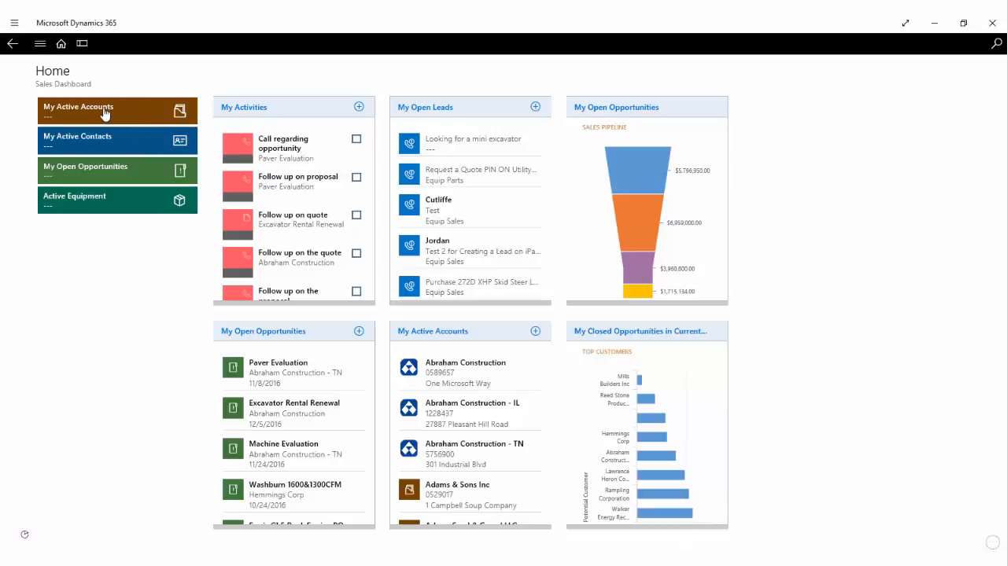
{"action": "left_click", "coordinate": [105, 110]}
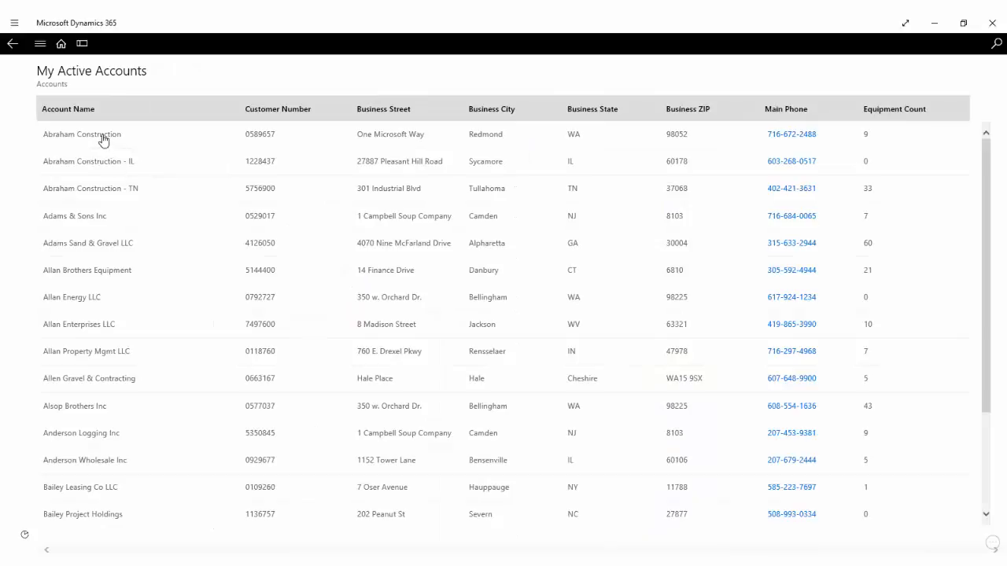
{"action": "left_click", "coordinate": [82, 134]}
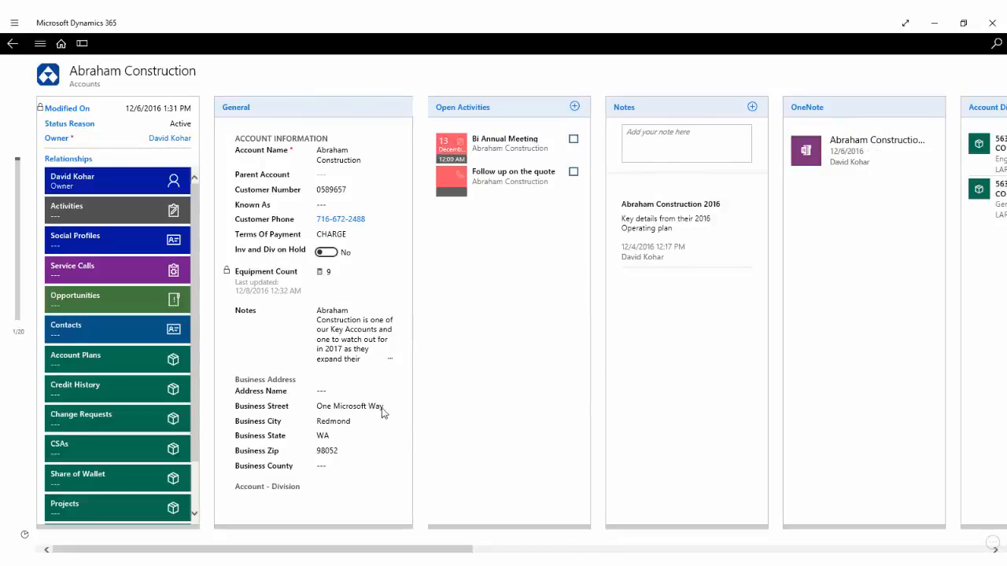
{"action": "scroll", "scroll_direction": "right", "scroll_amount": 3}
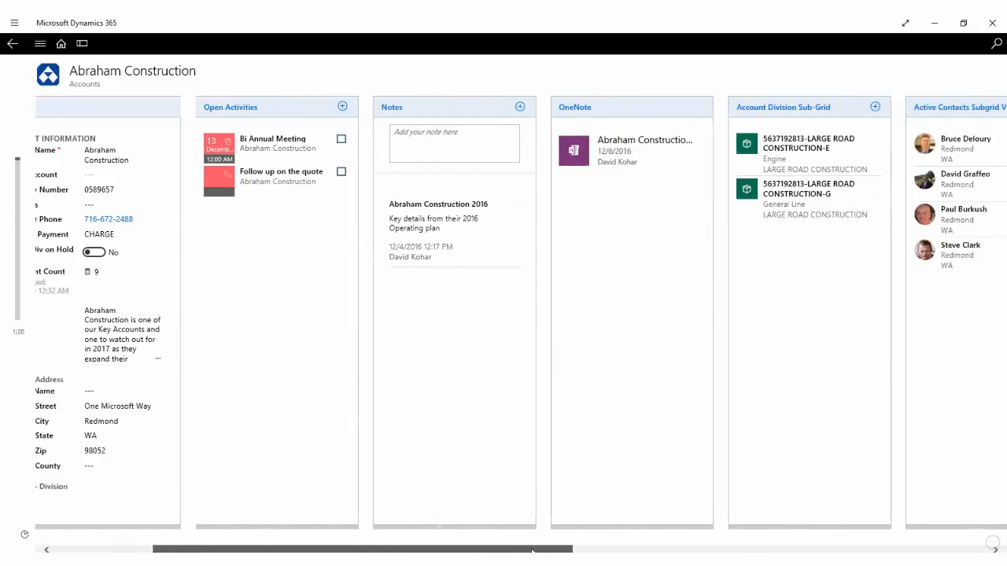
{"action": "scroll", "scroll_direction": "right", "scroll_amount": 3}
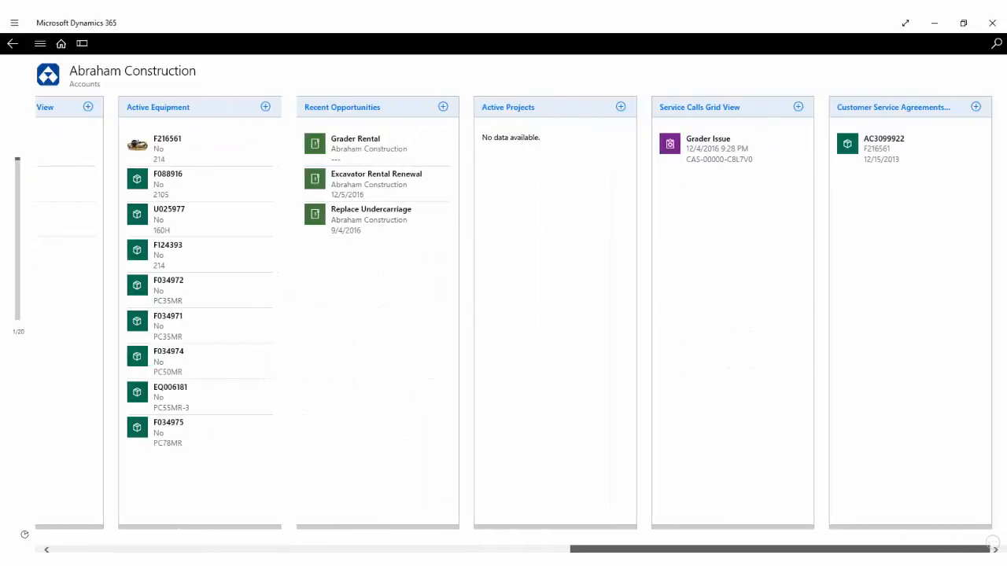
{"action": "scroll", "scroll_direction": "left", "scroll_amount": 3}
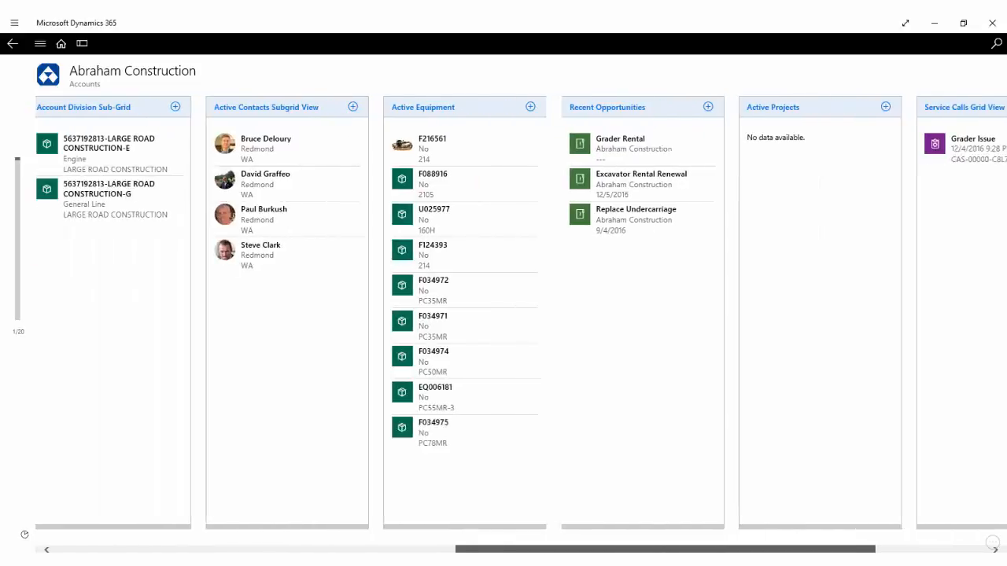
{"action": "left_click", "coordinate": [433, 139]}
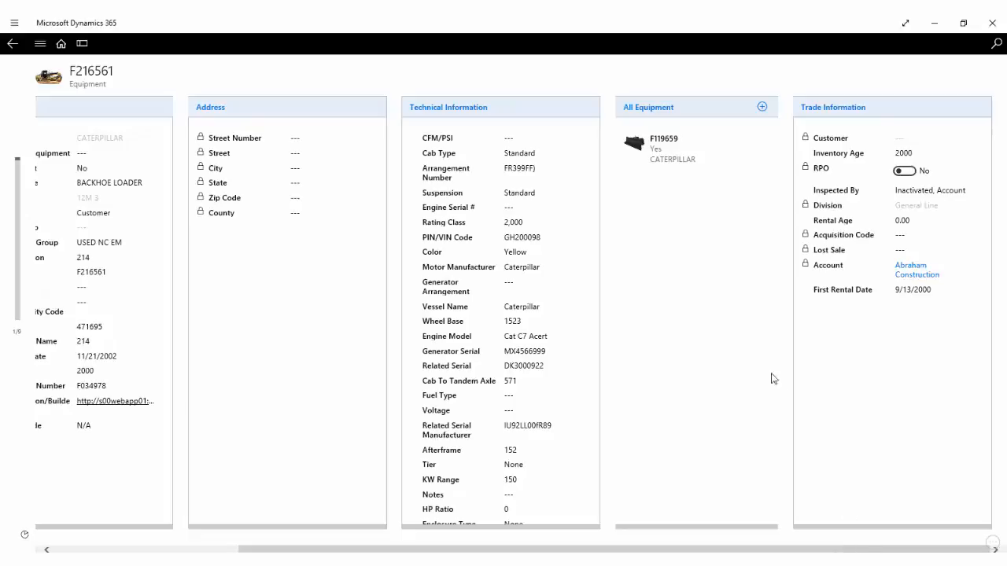
{"action": "mouse_move", "coordinate": [586, 522]}
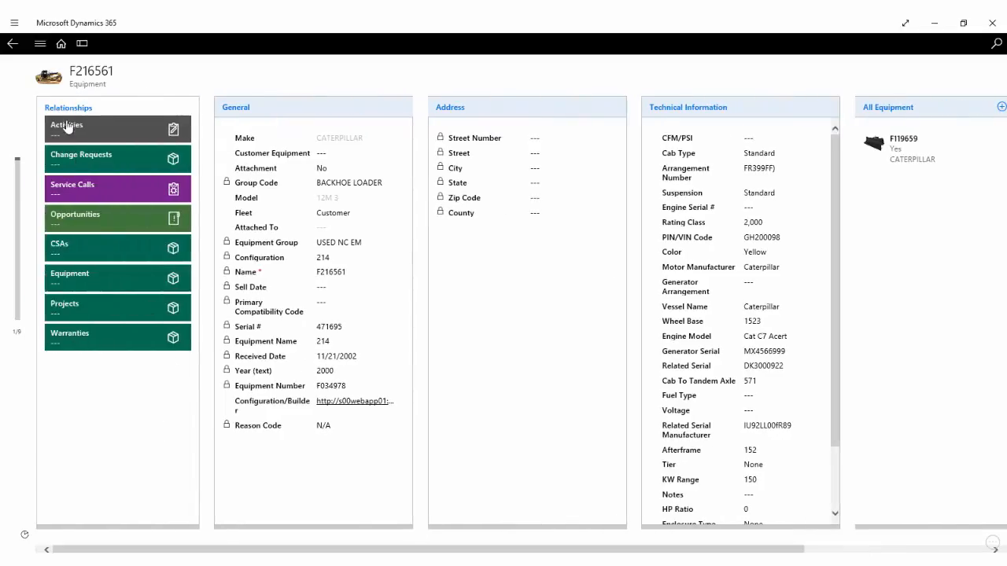
- Show the activities related to equipment F216561 from its Relationships tiles
{"action": "left_click", "coordinate": [11, 43]}
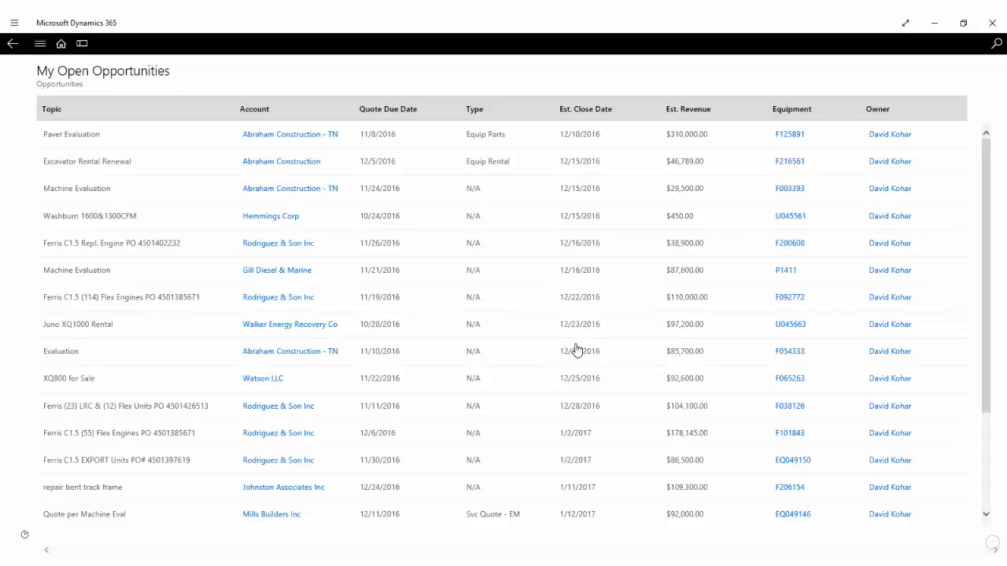
{"action": "mouse_move", "coordinate": [703, 469]}
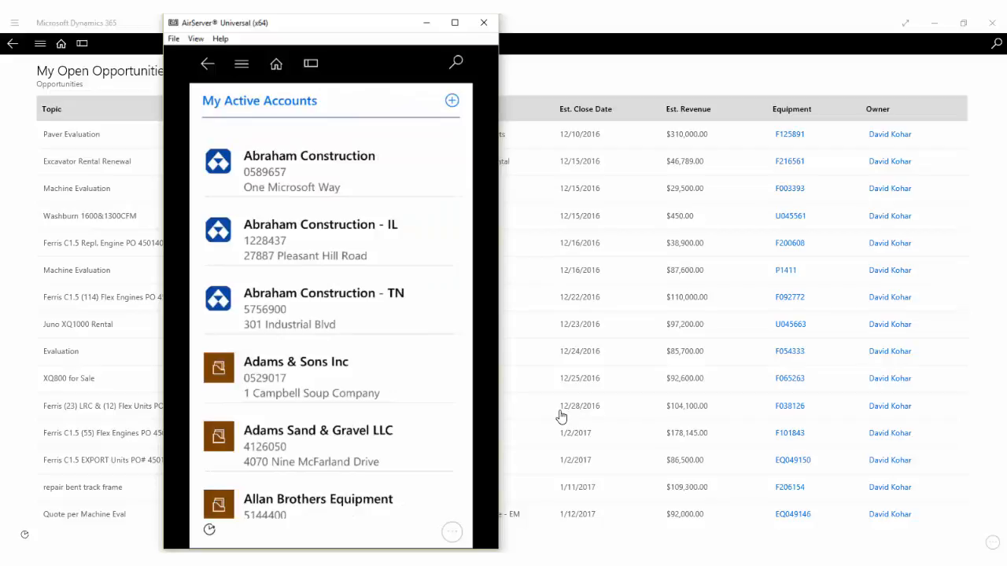
{"action": "left_click", "coordinate": [308, 155]}
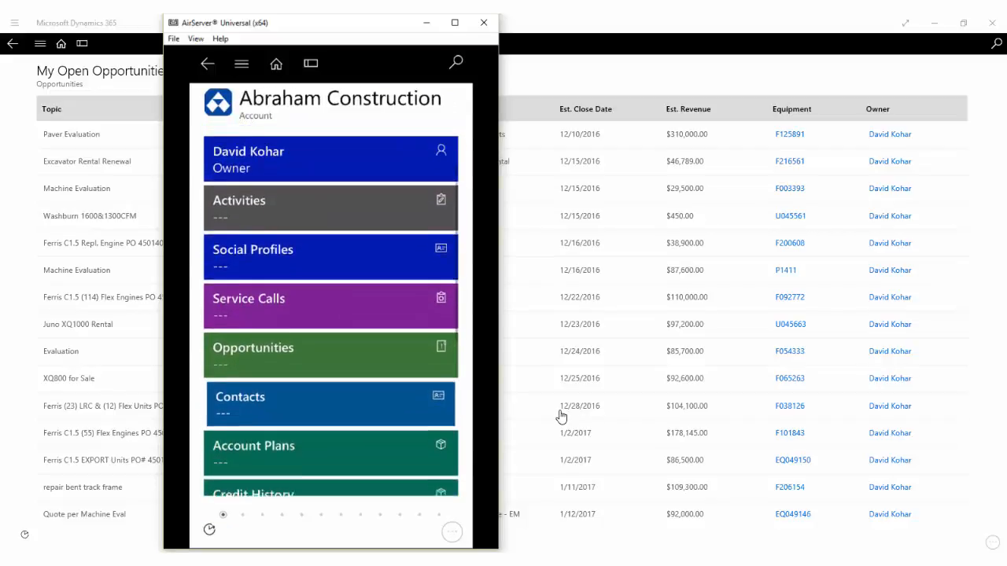
{"action": "scroll", "scroll_direction": "down", "scroll_amount": 3}
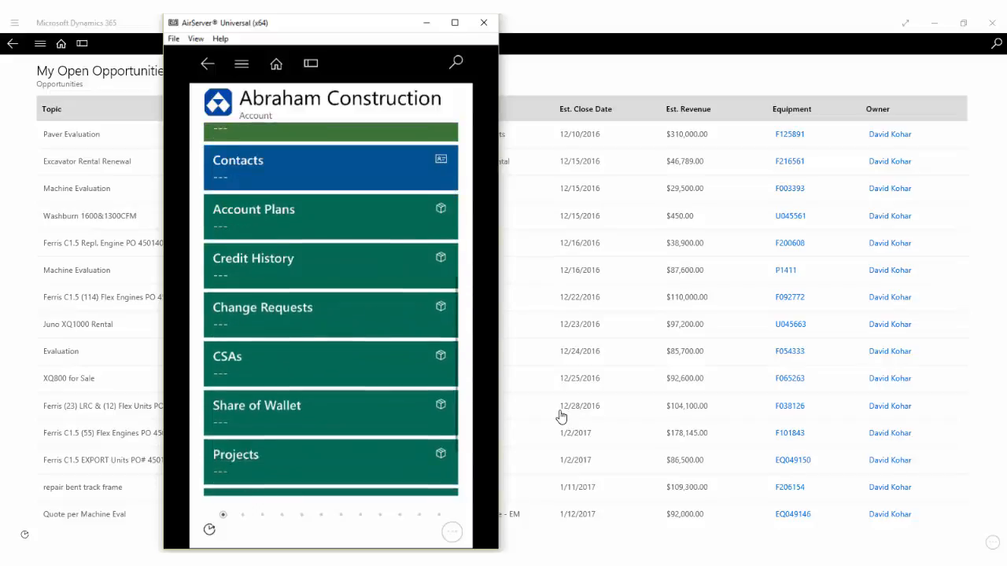
{"action": "scroll", "scroll_direction": "down", "scroll_amount": 3}
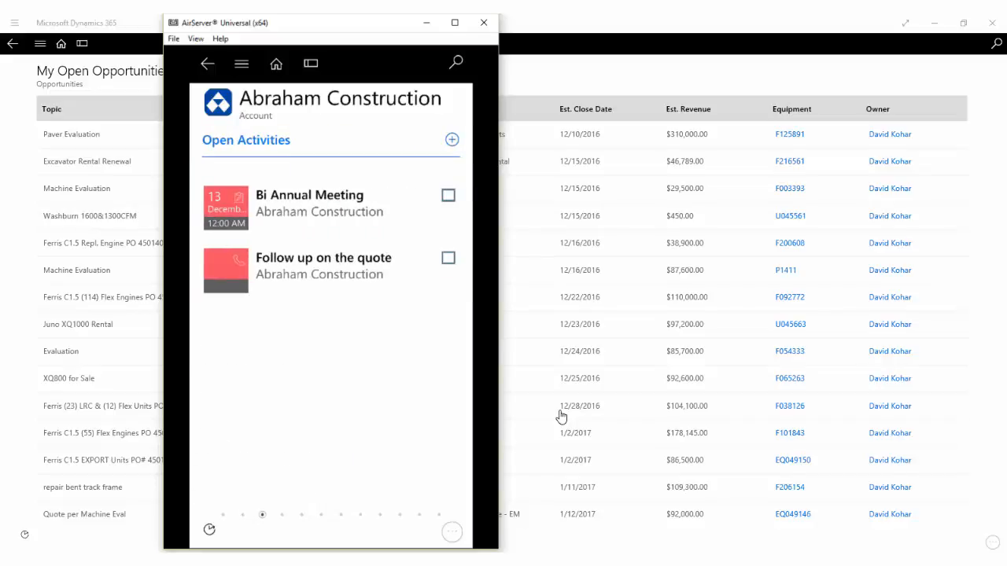
{"action": "left_click", "coordinate": [449, 258]}
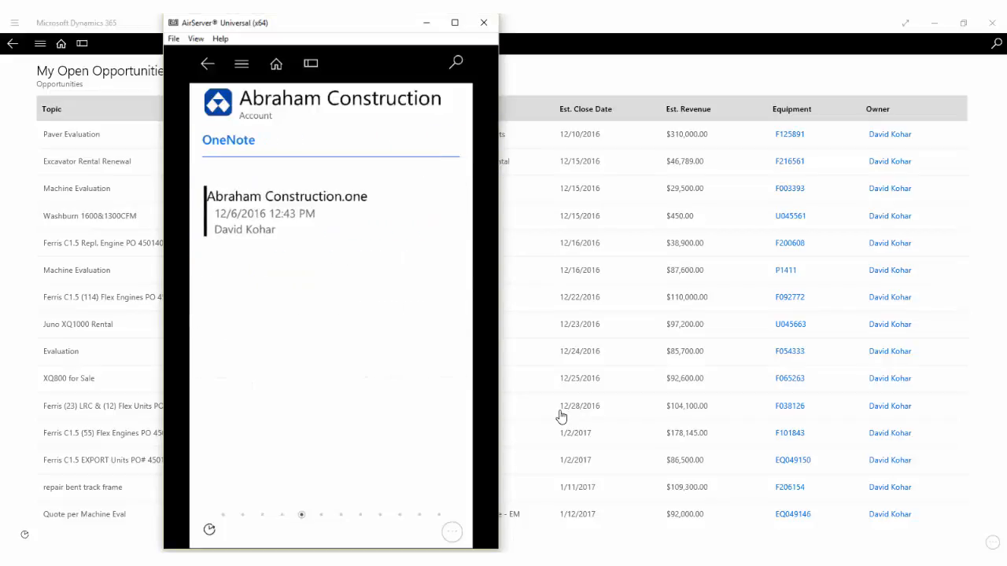
{"action": "scroll", "scroll_direction": "left", "scroll_amount": 3}
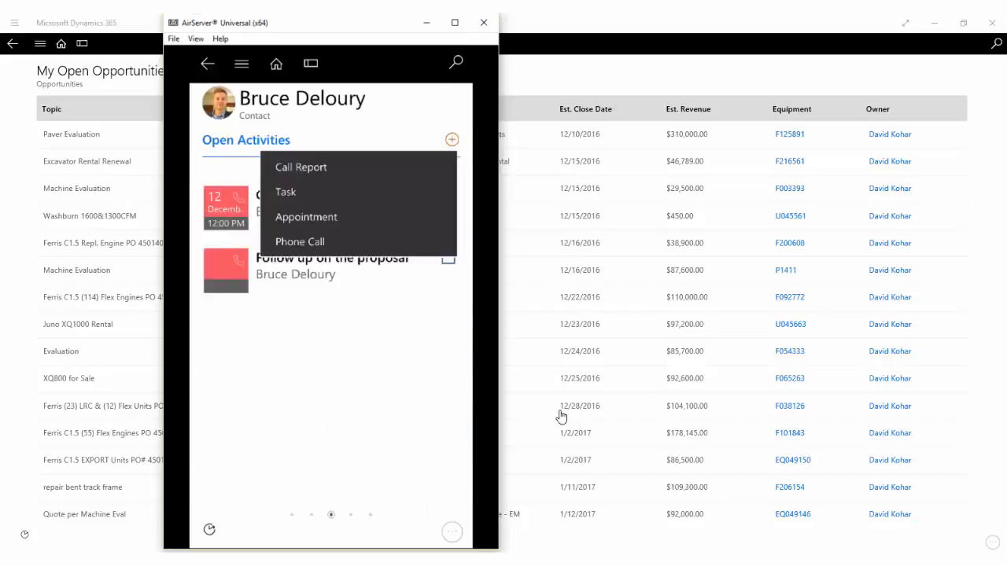
{"action": "left_click", "coordinate": [298, 241]}
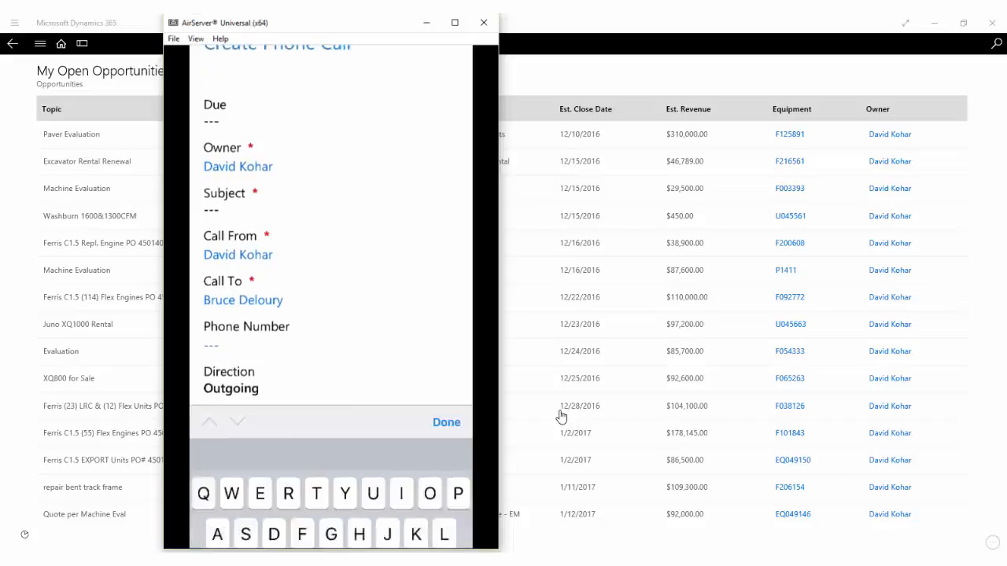
{"action": "type", "text": "Follow u"}
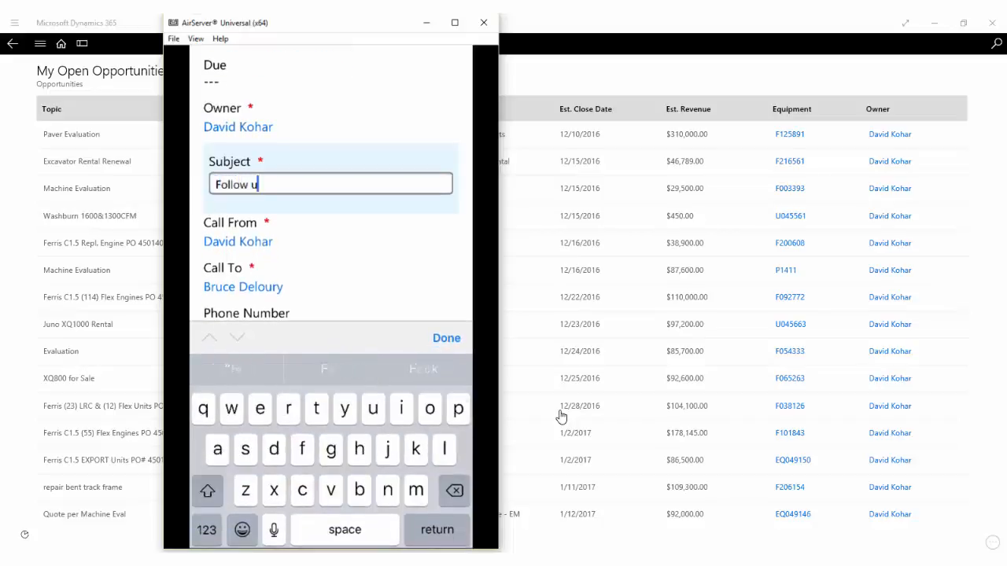
{"action": "type", "text": "p"}
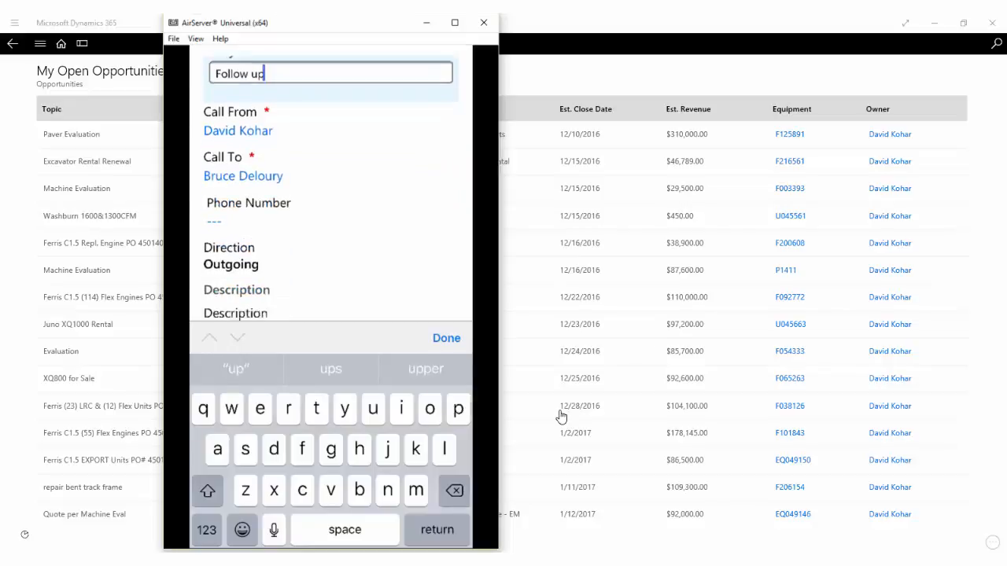
{"action": "scroll", "scroll_direction": "down", "scroll_amount": 3}
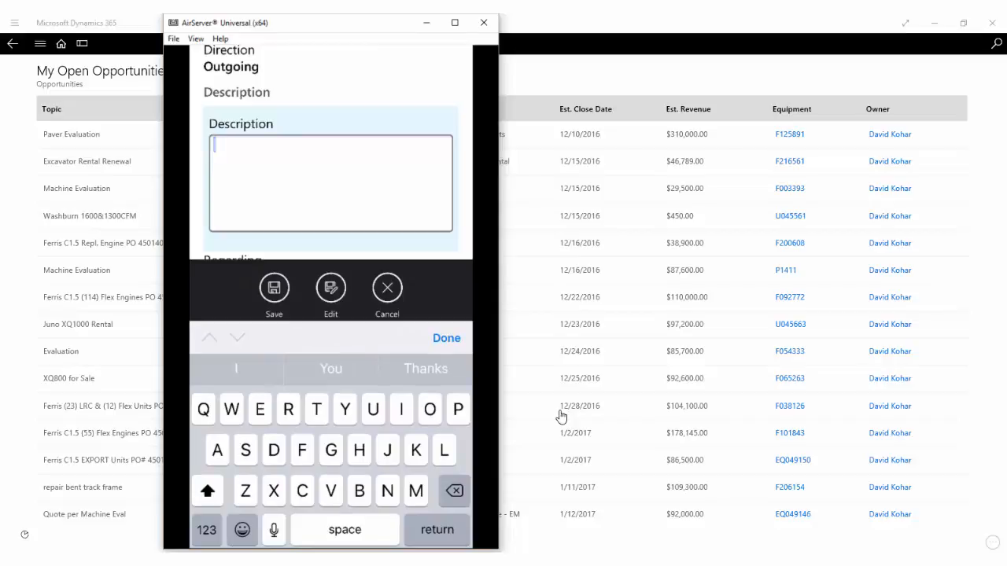
- Dictate the description 'Remember to talk to Bruce about the 2017 plans'
{"action": "left_click", "coordinate": [273, 530]}
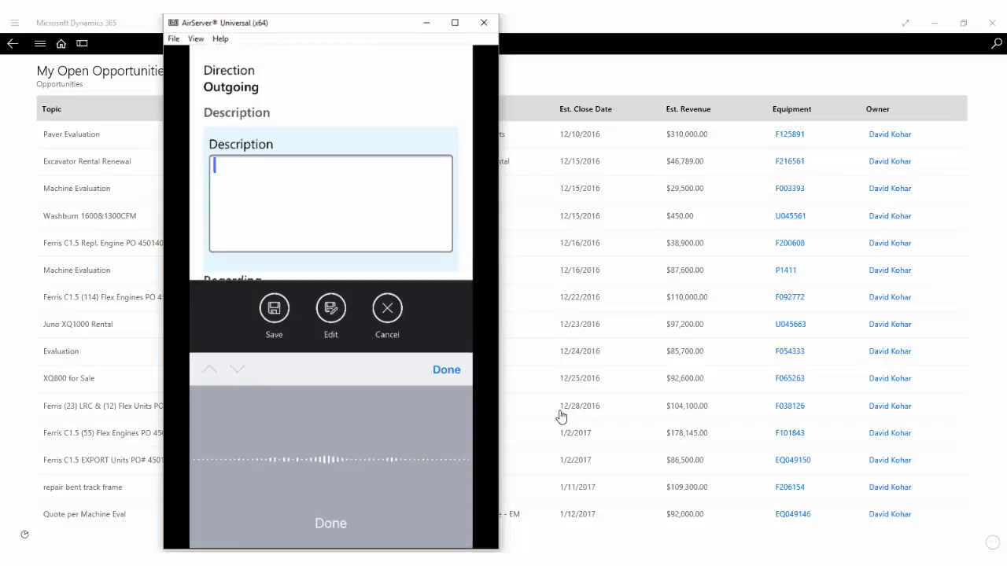
{"action": "type", "text": "Remember to talk"}
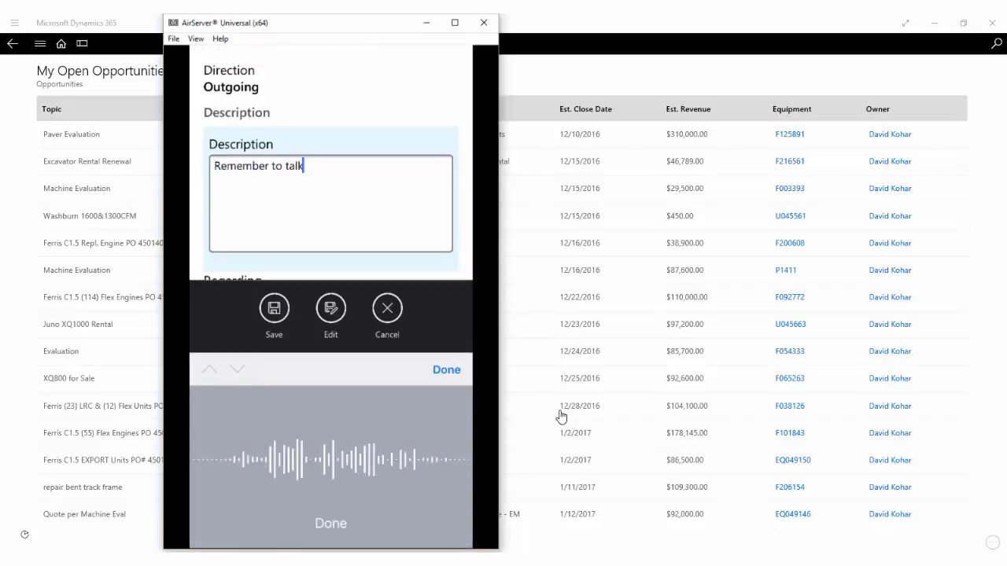
{"action": "type", "text": "to Bruce about the 2017"}
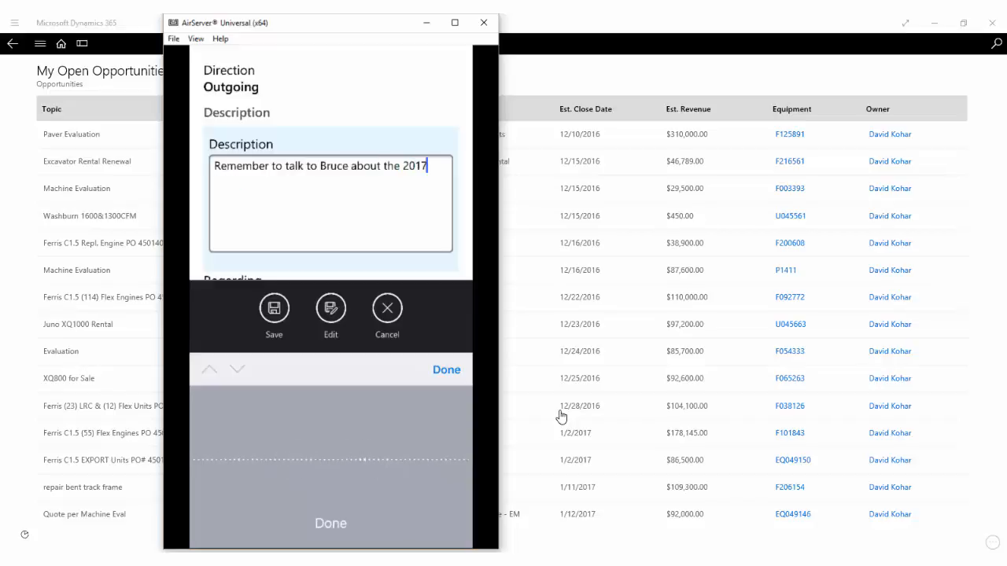
{"action": "type", "text": "plans"}
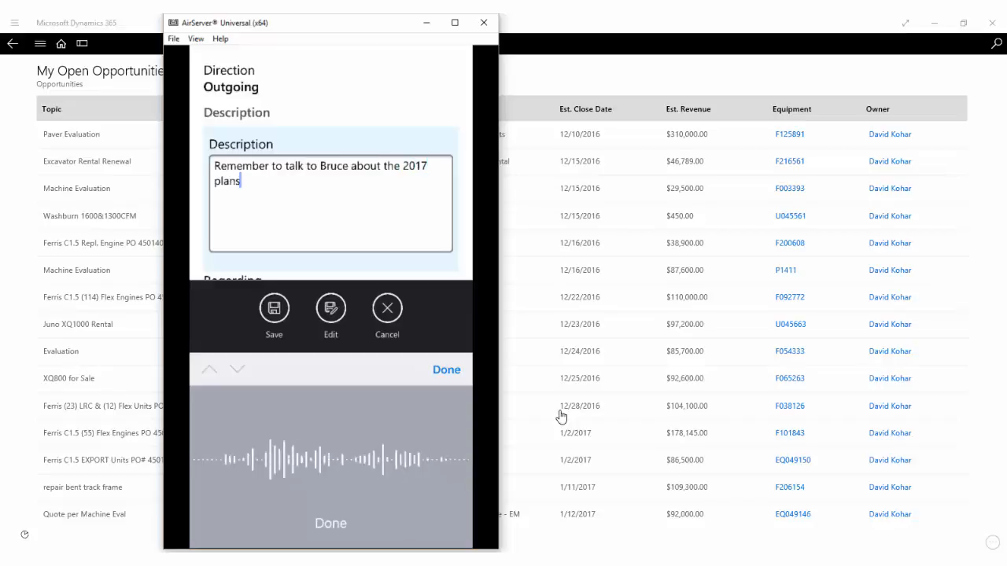